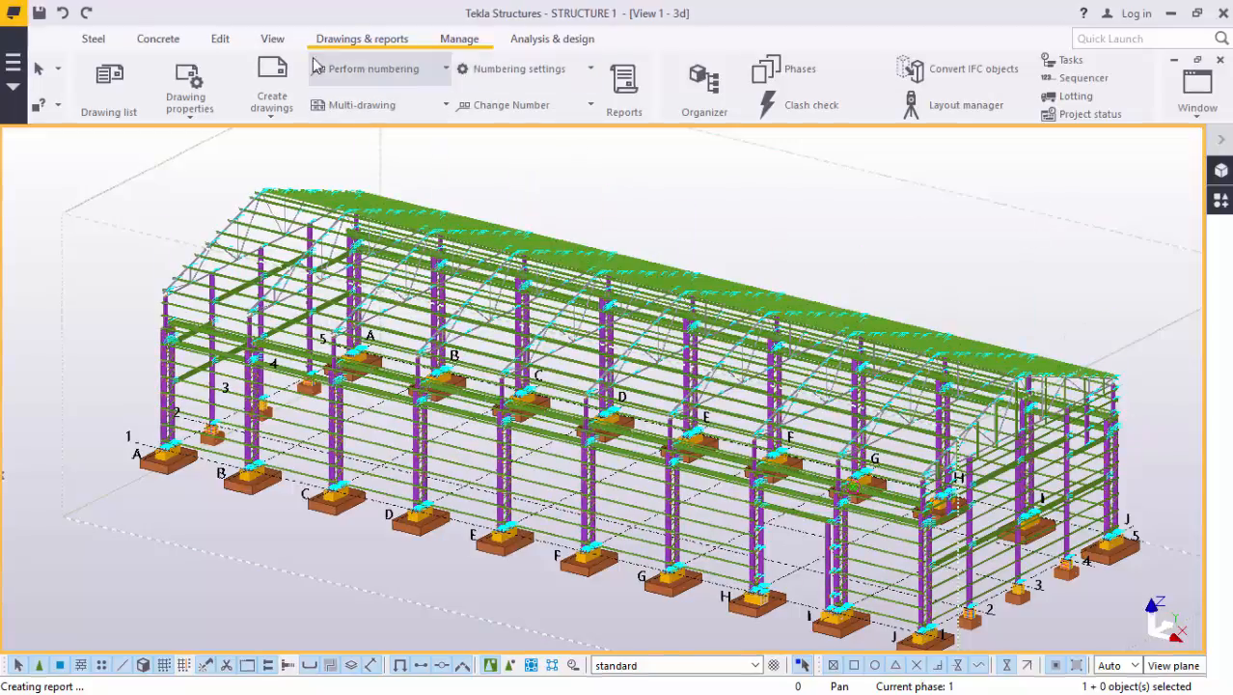
Set the column's part start number to 10 in Column Properties
left_click(273, 39)
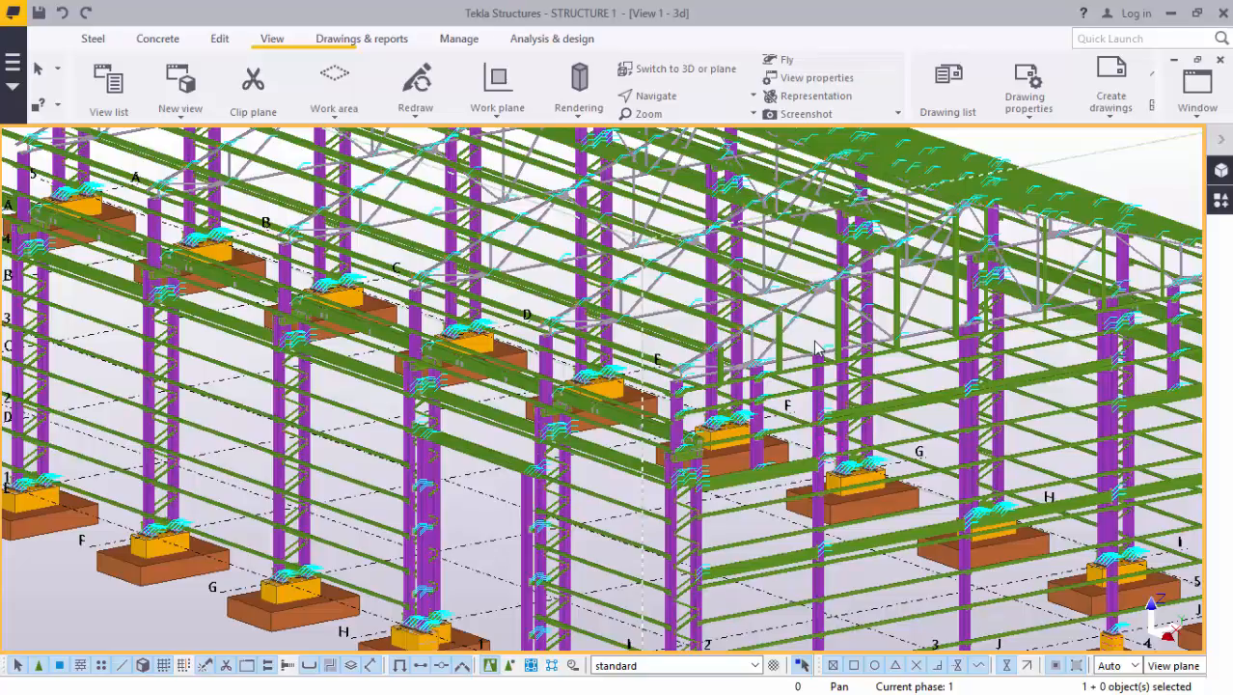
mouse_move(818, 378)
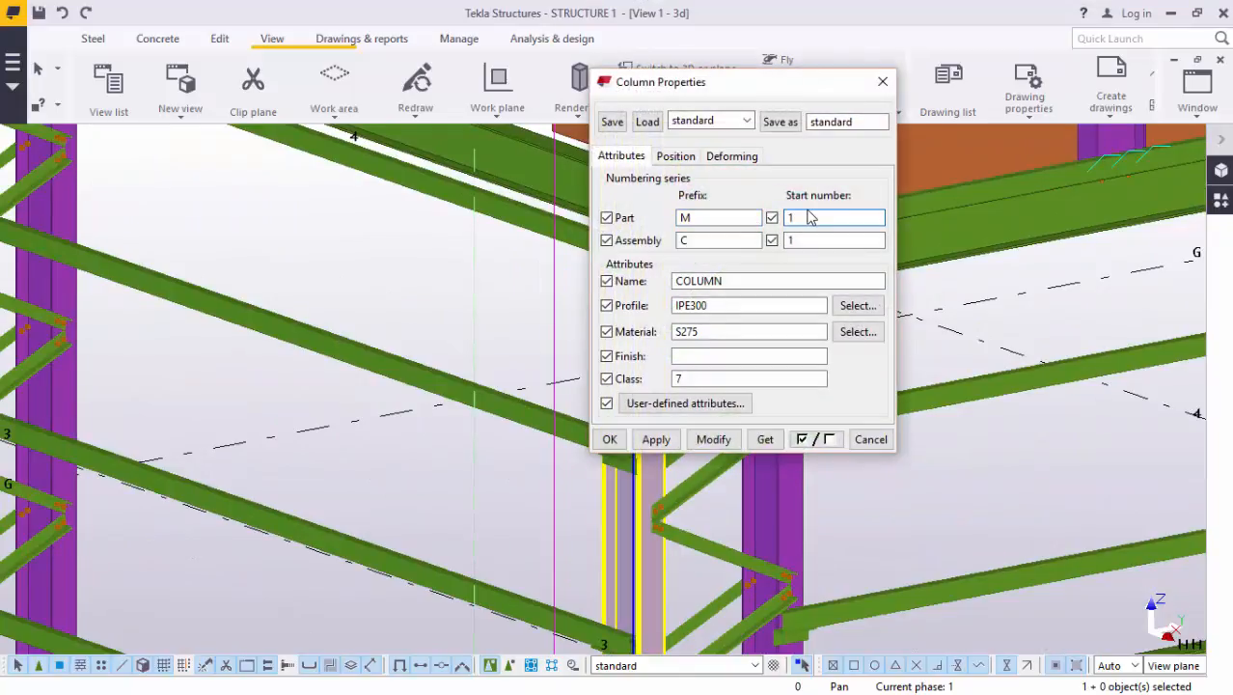
type("0")
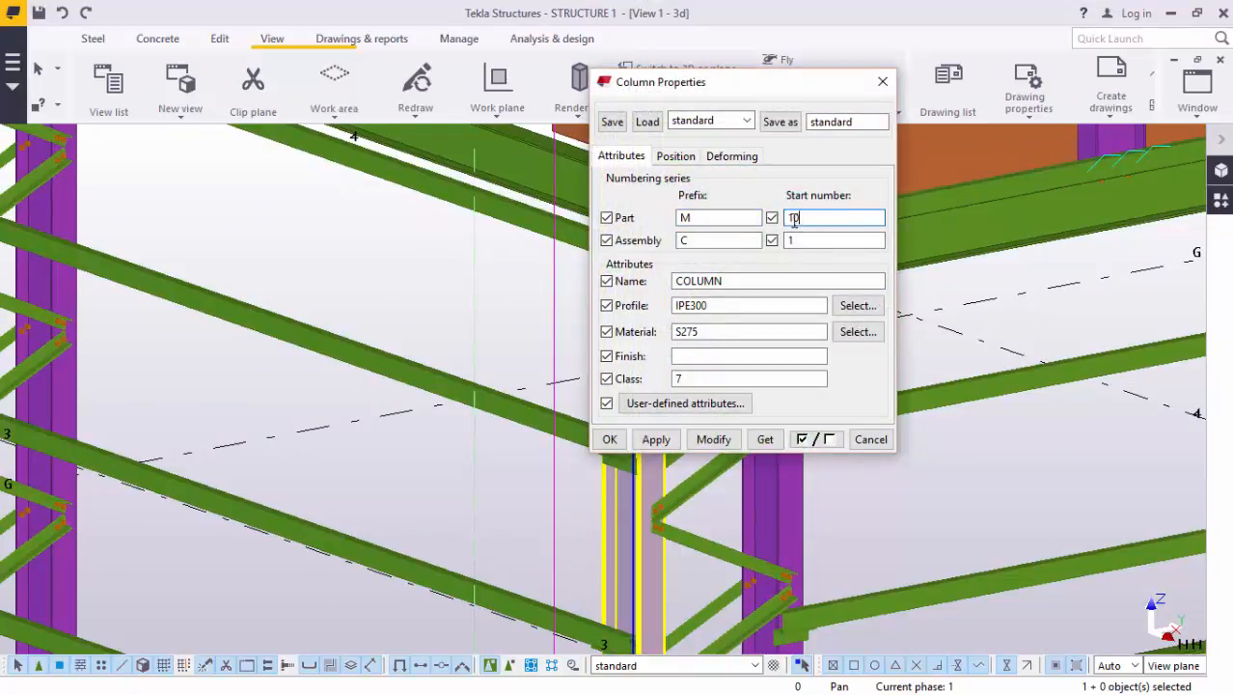
type("10")
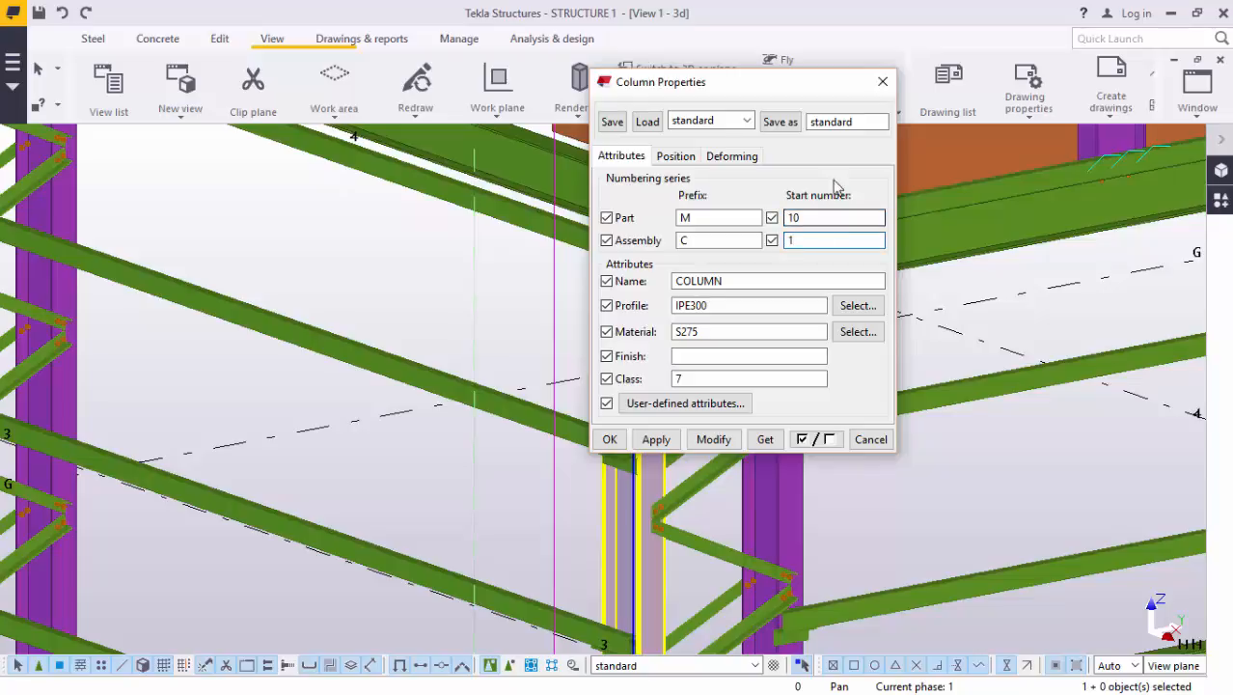
Replace the column's part prefix, settling on M
left_click(834, 240)
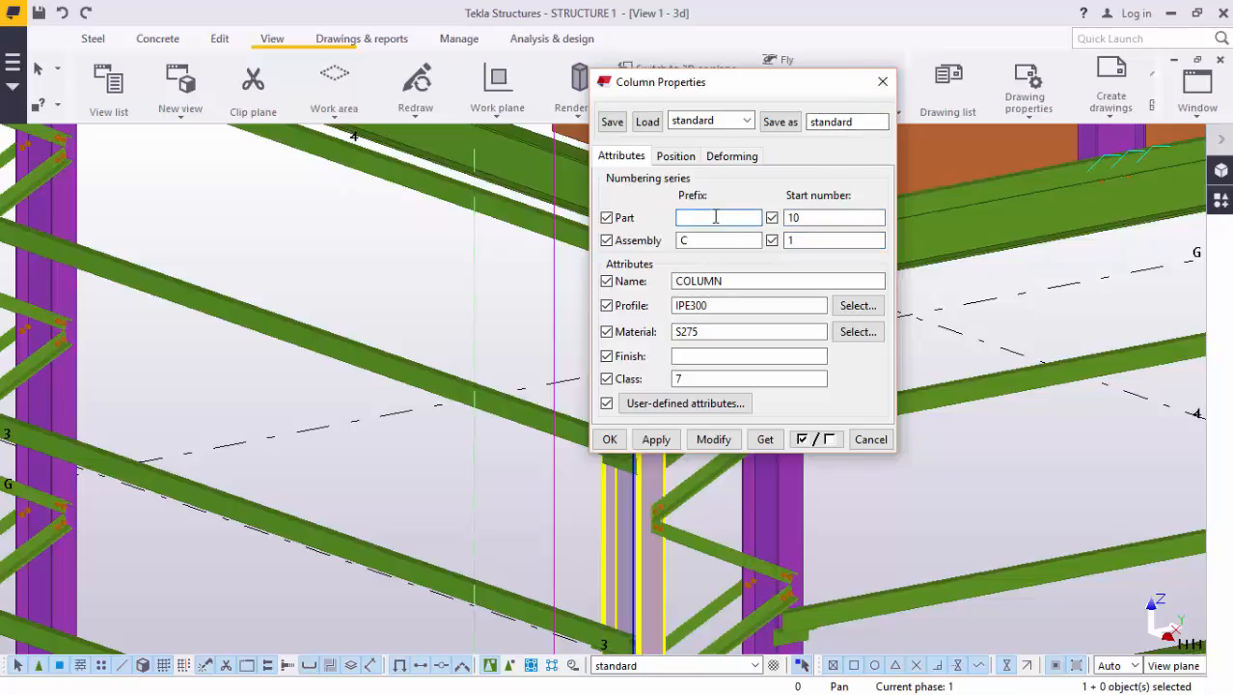
type("D")
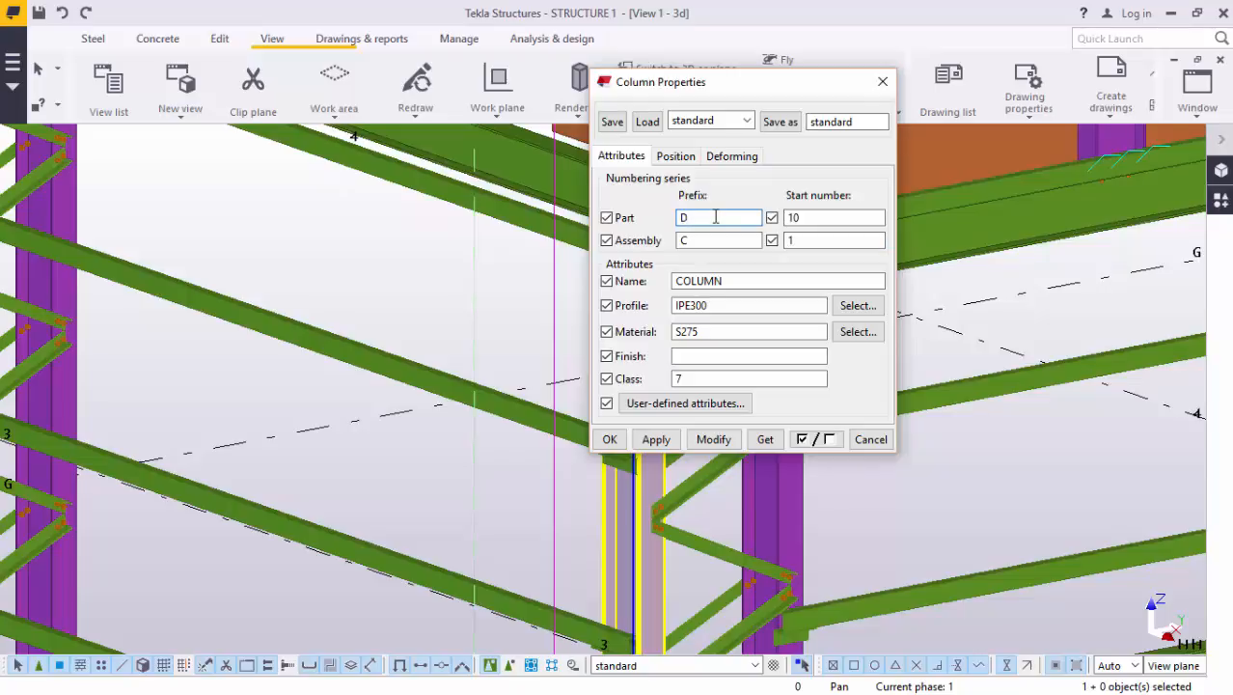
type("G")
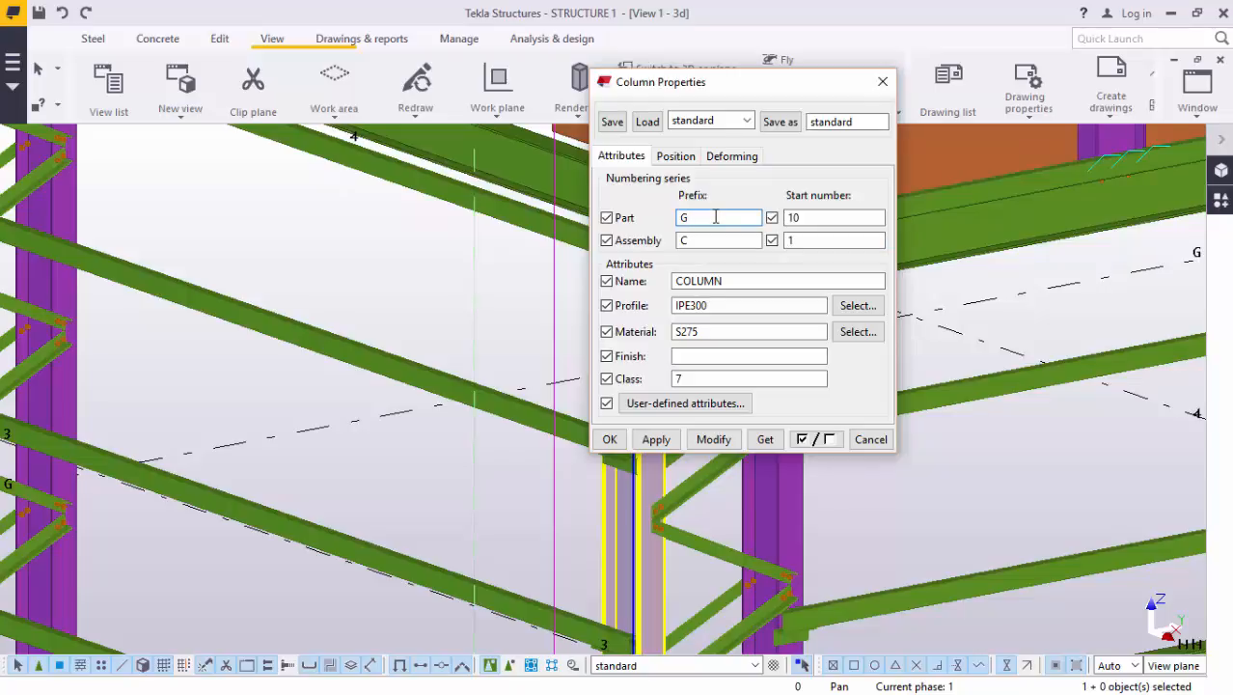
left_click(718, 217)
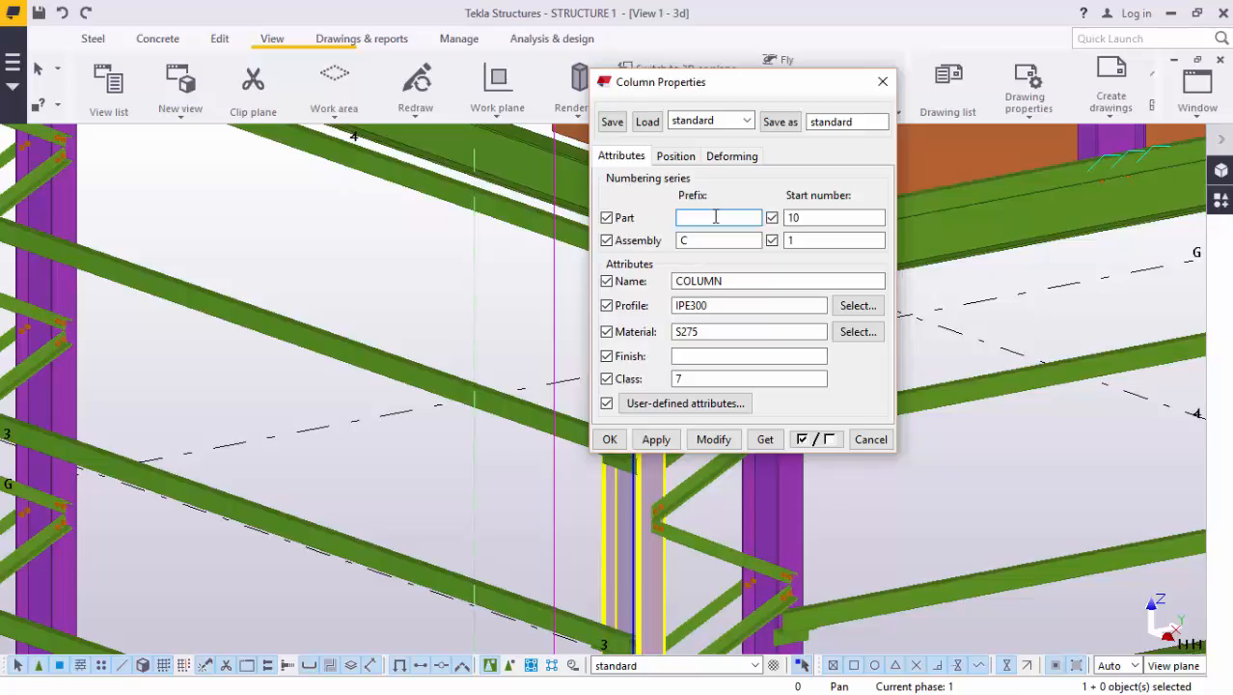
type("M")
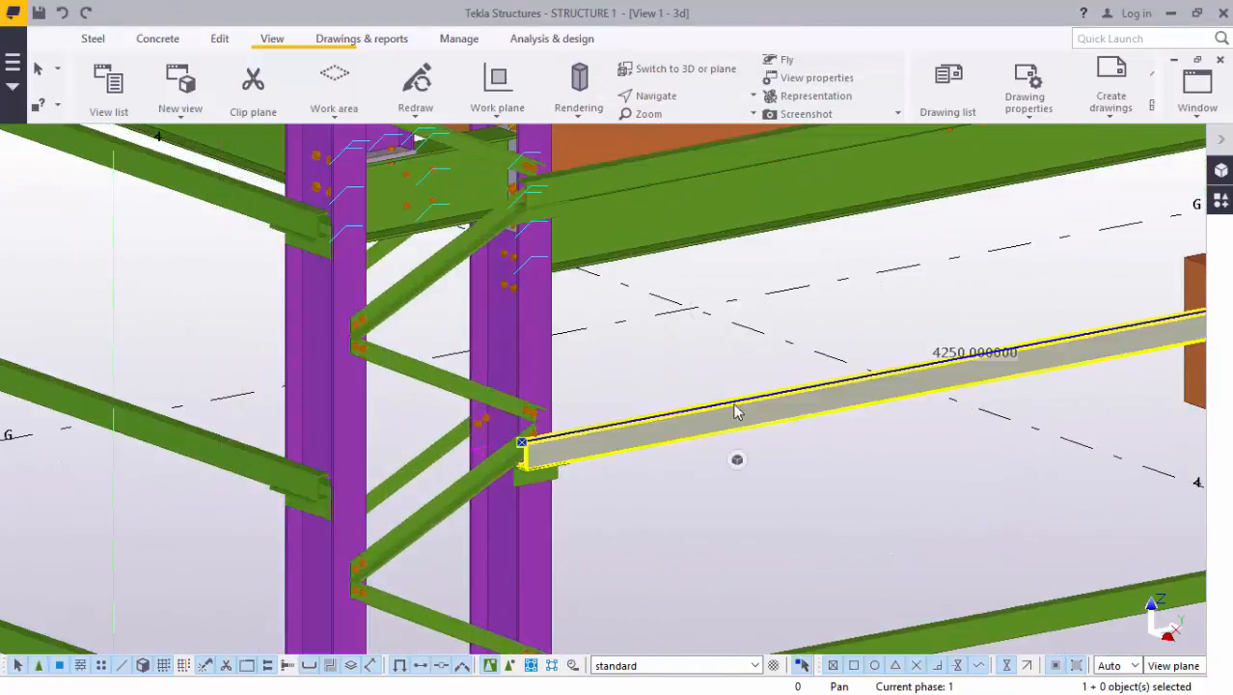
double_click(737, 413)
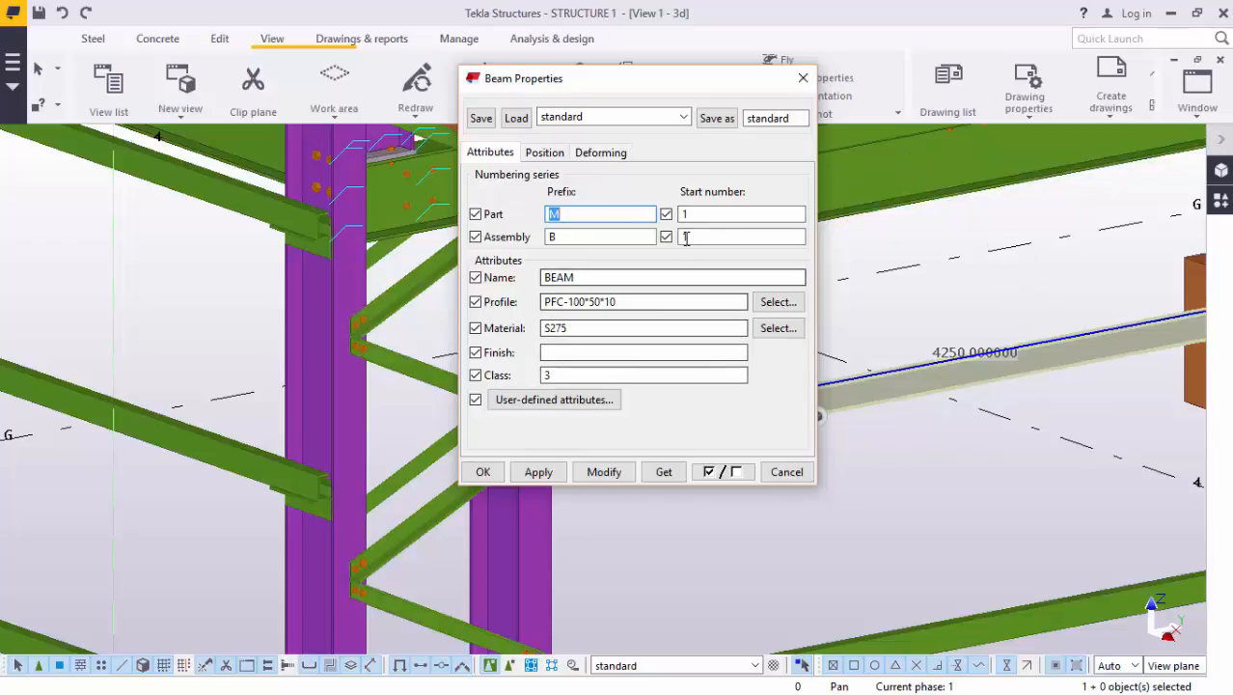
left_click(741, 235)
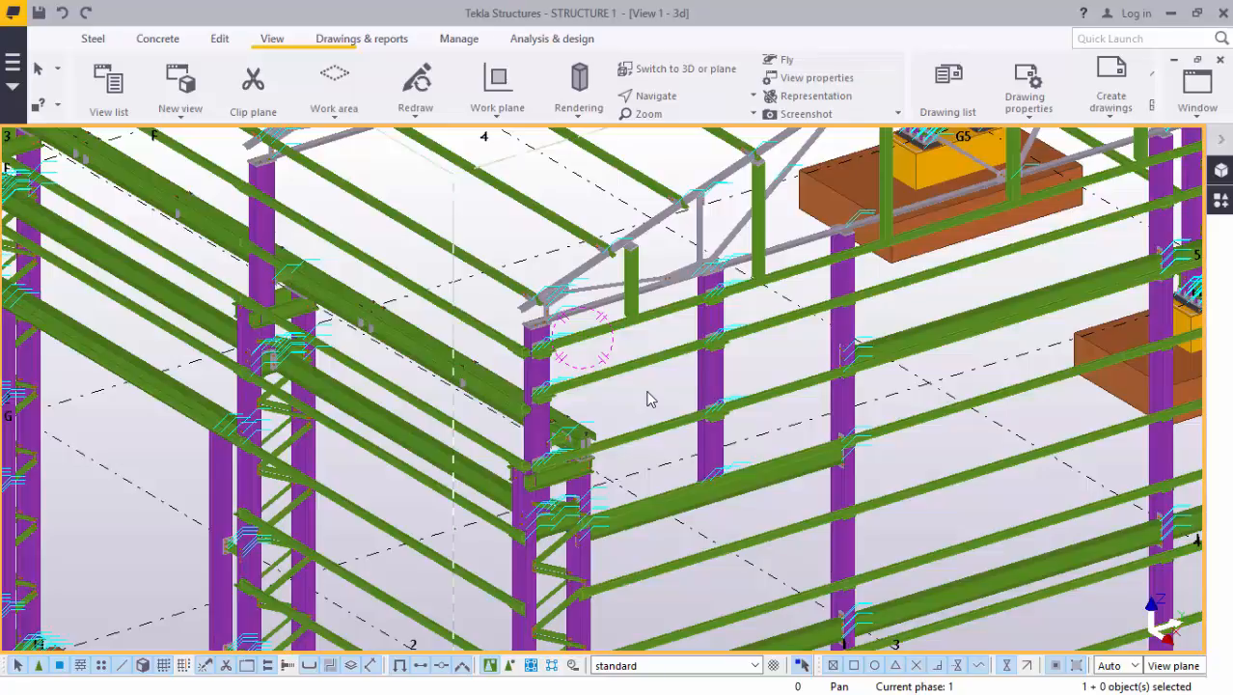
mouse_move(363, 39)
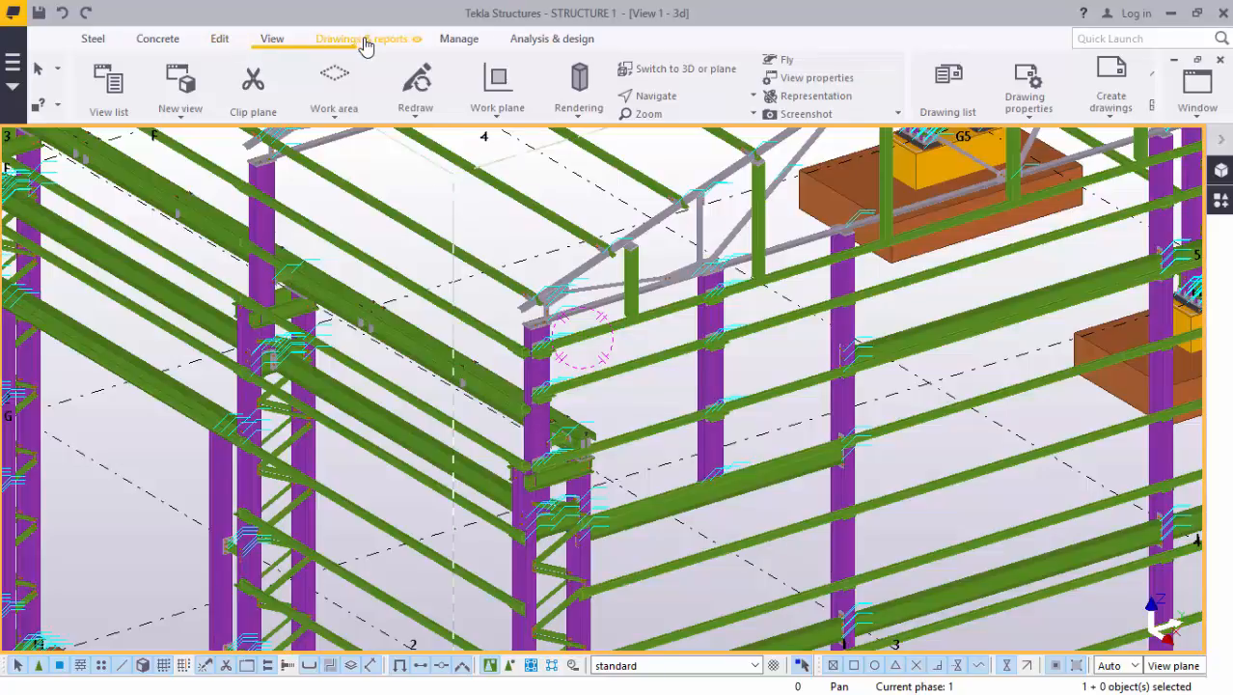
left_click(359, 38)
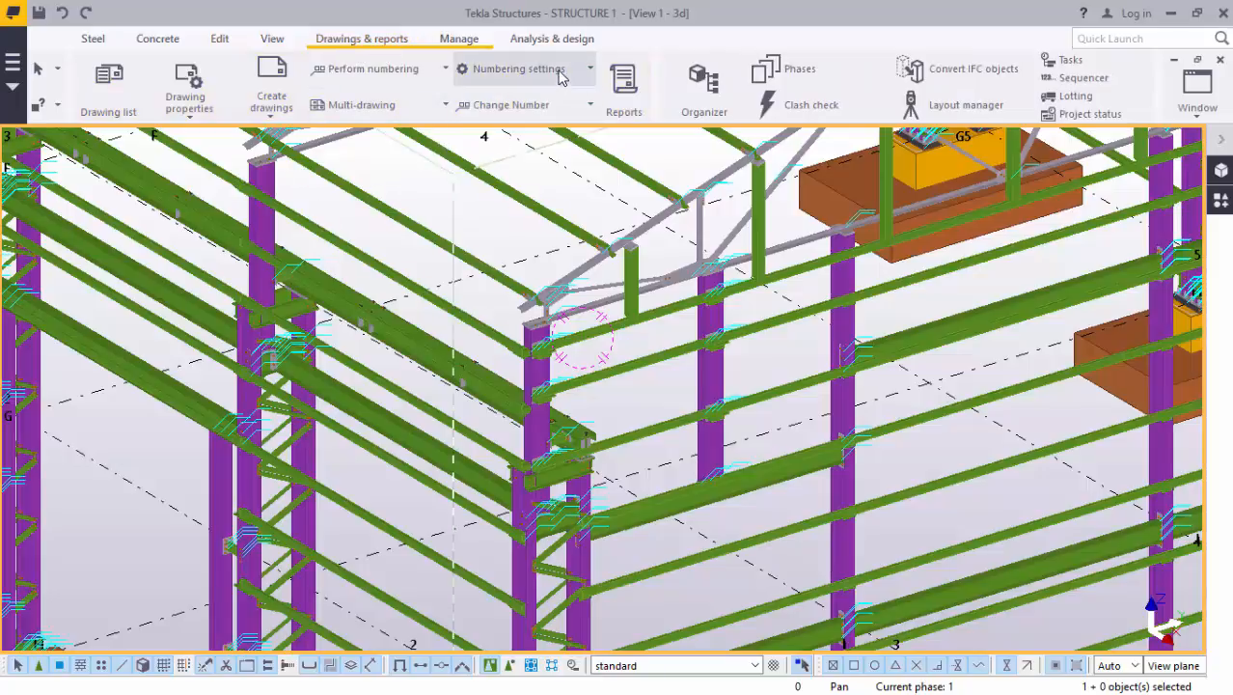
mouse_move(544, 114)
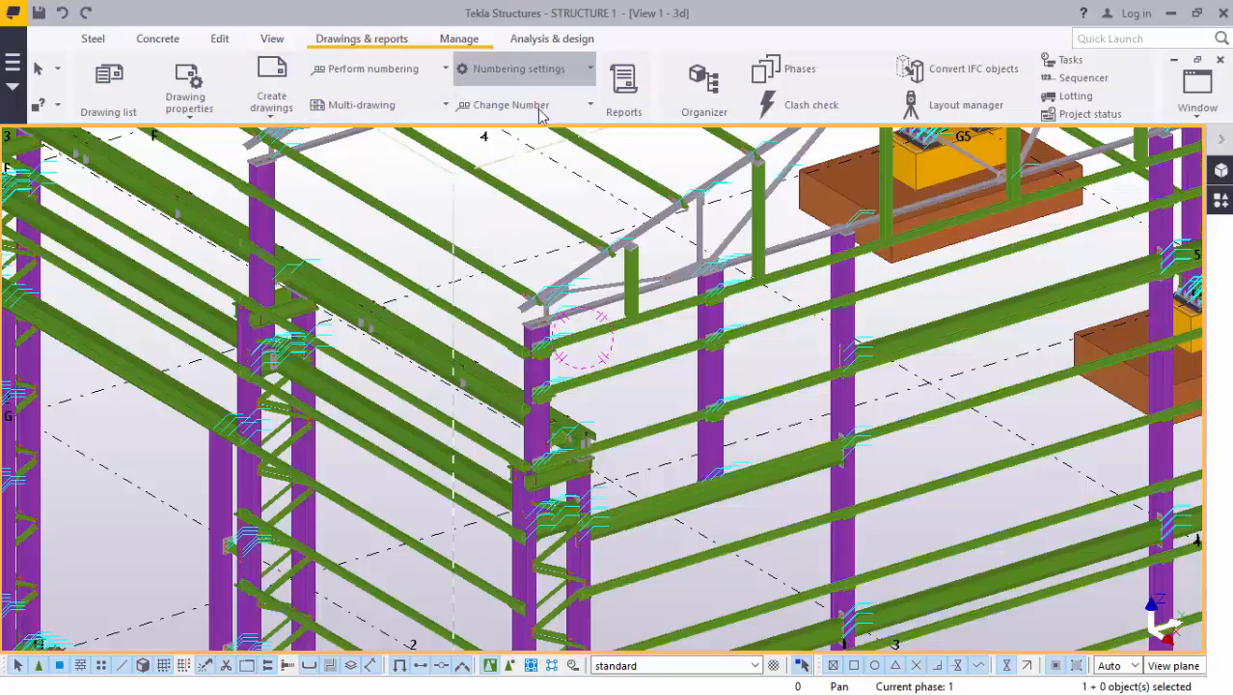
left_click(519, 70)
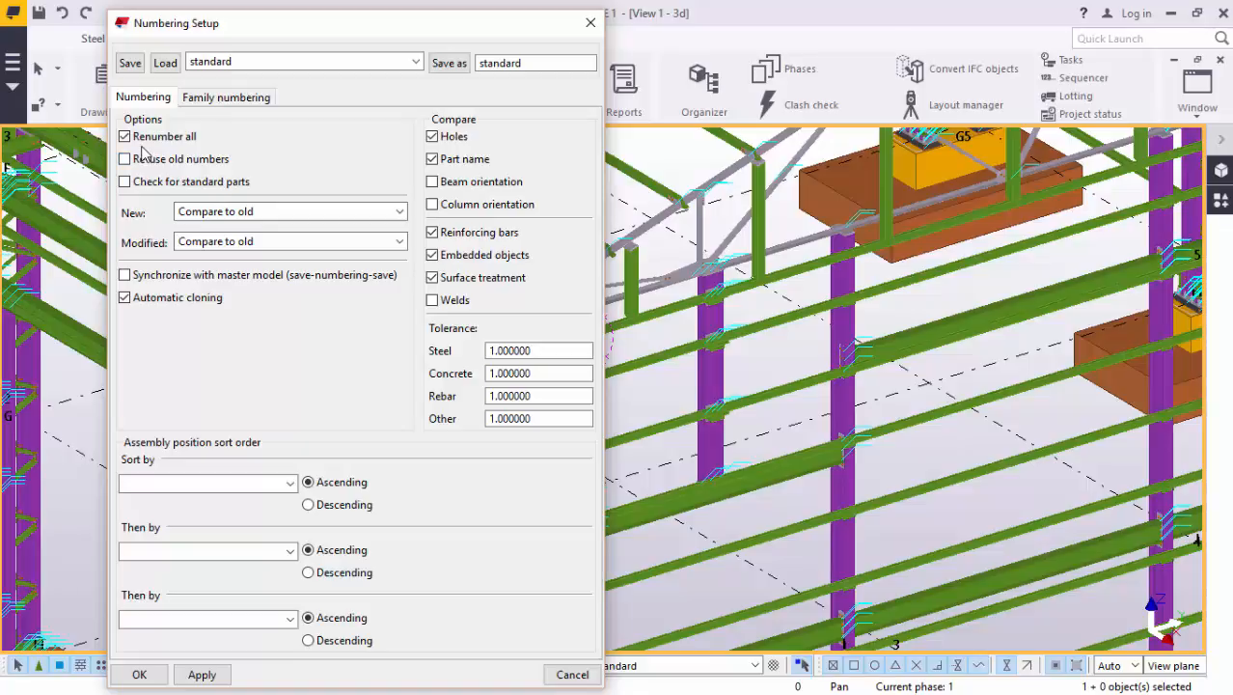
left_click(124, 135)
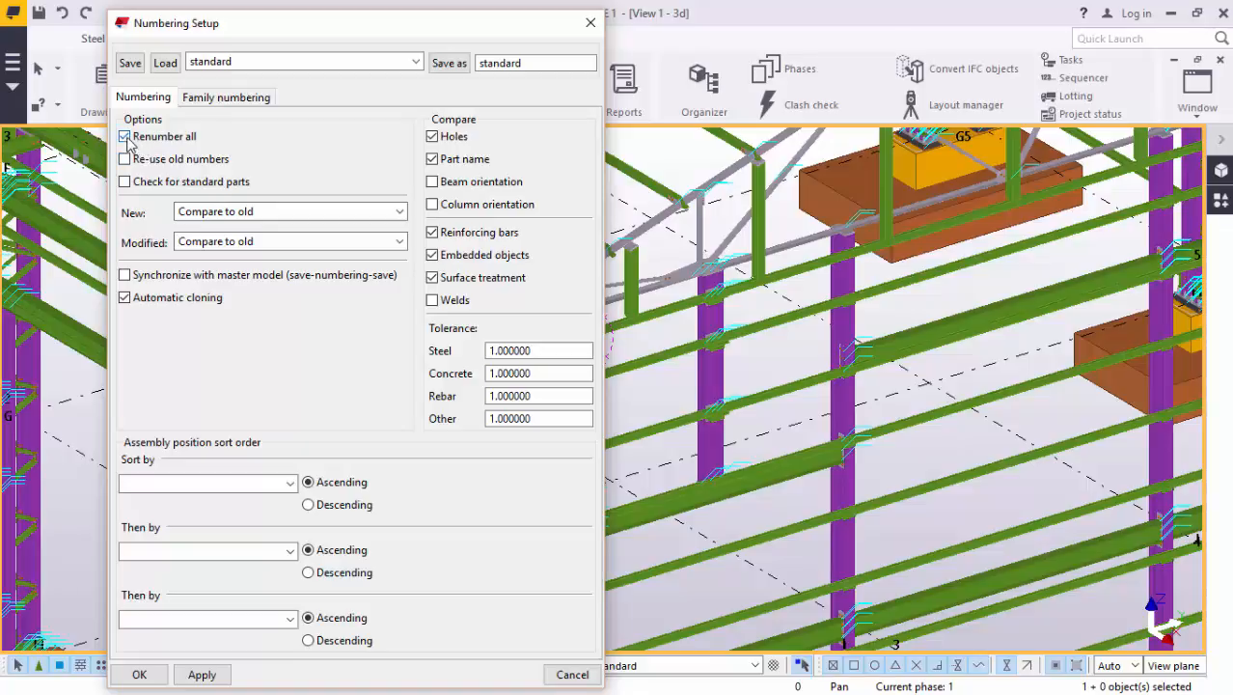
left_click(124, 135)
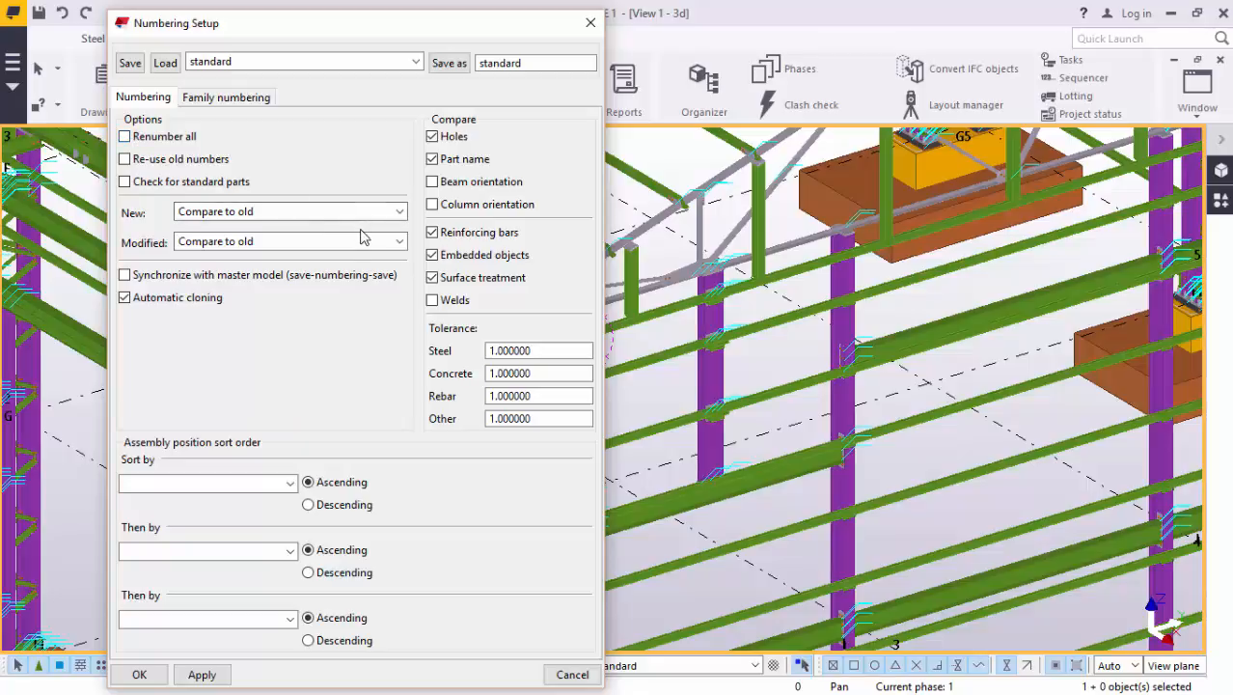
left_click(123, 135)
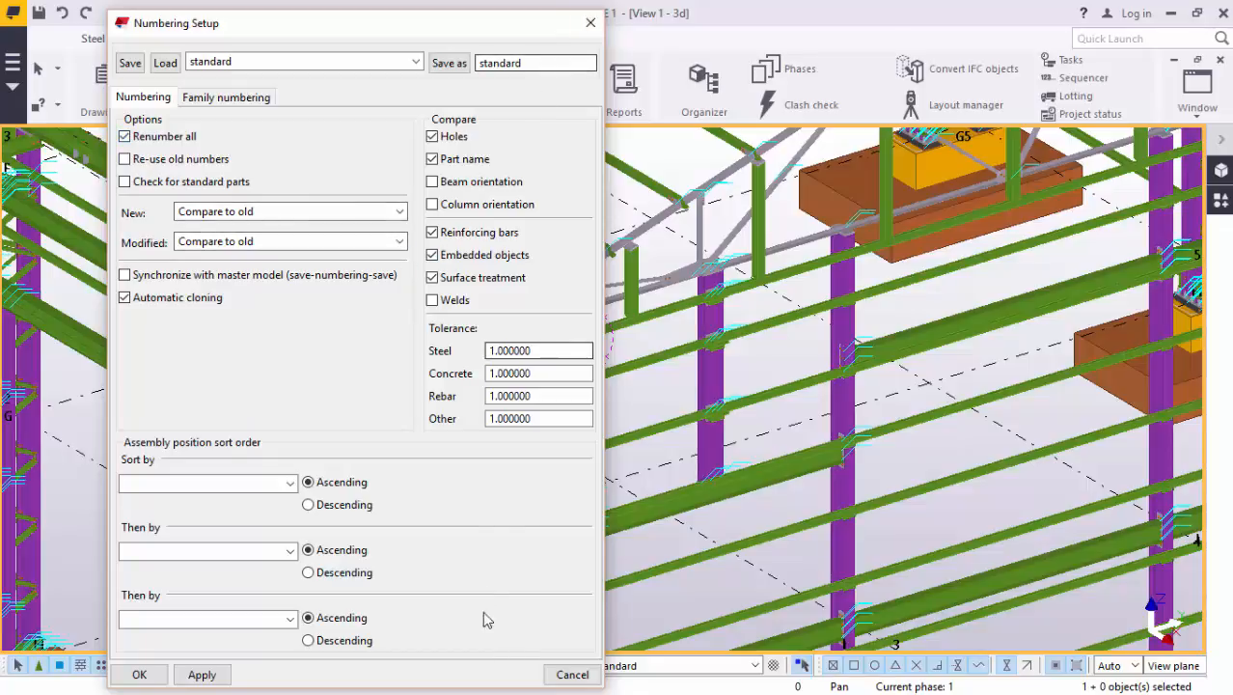
left_click(571, 676)
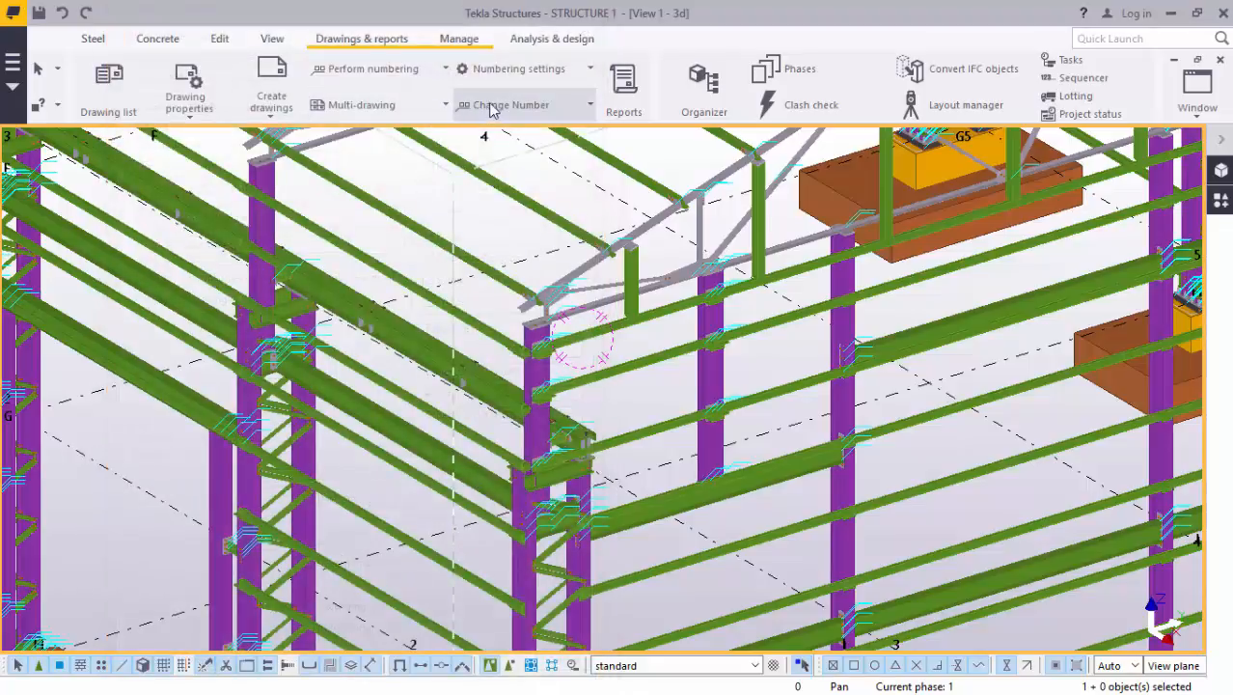
mouse_move(556, 106)
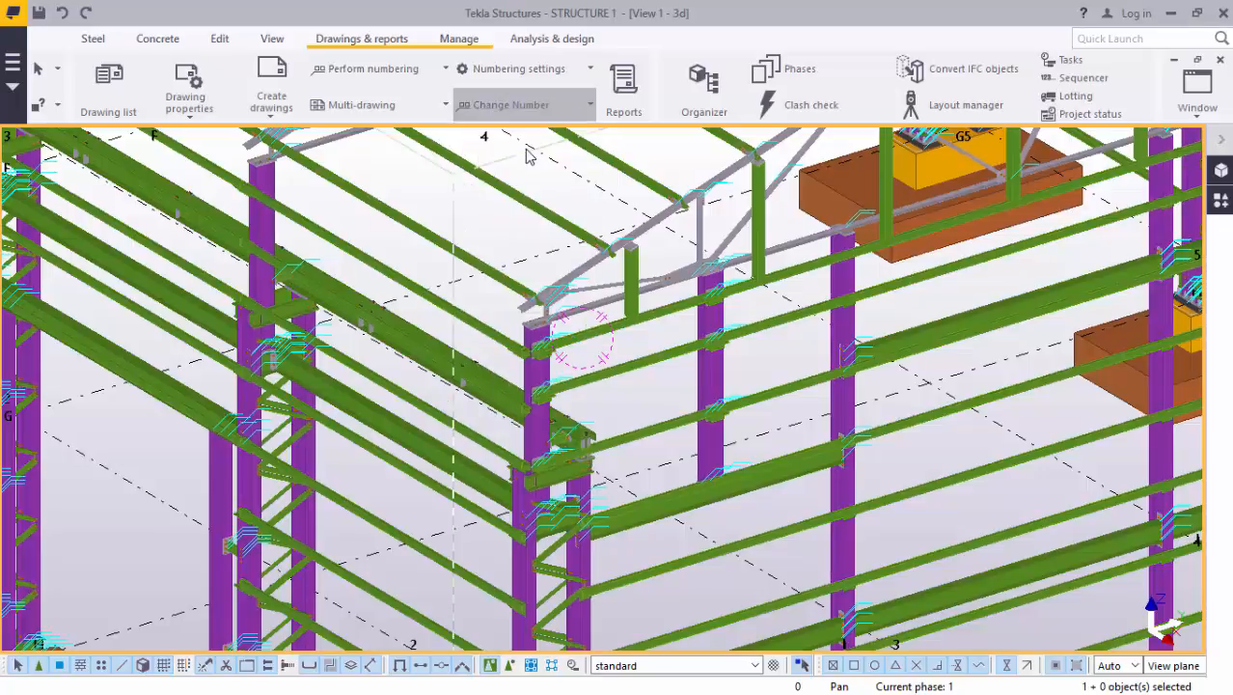
left_click(510, 105)
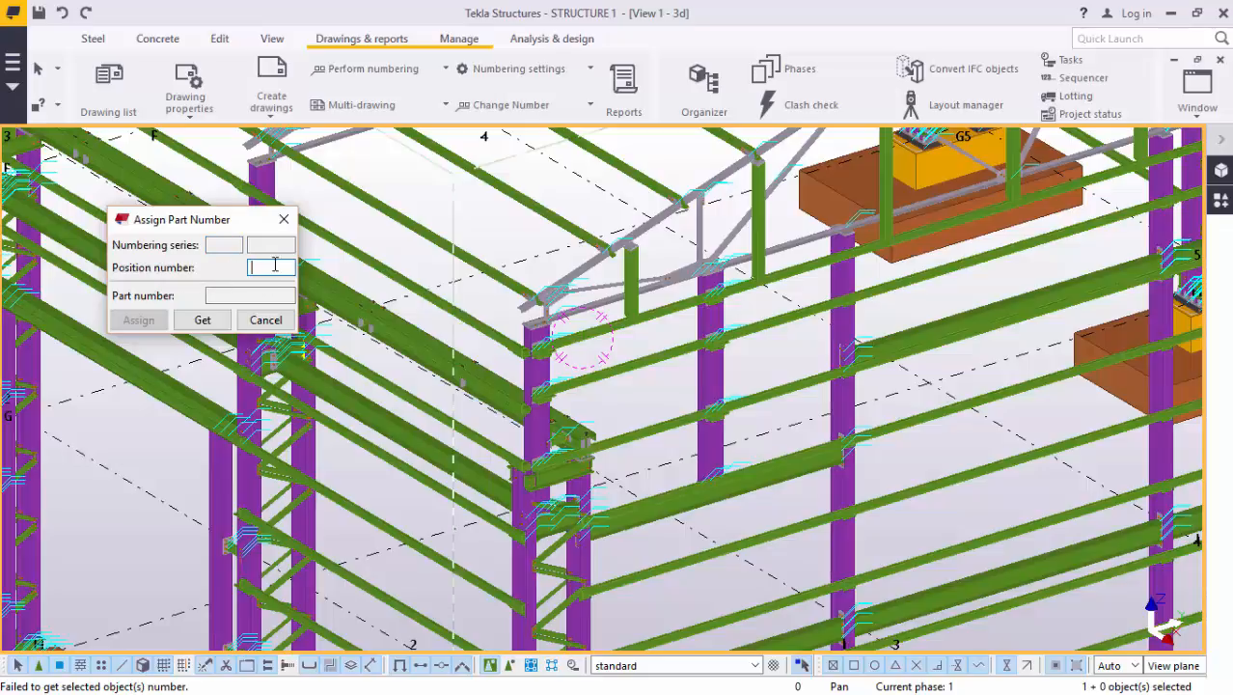
left_click(264, 320)
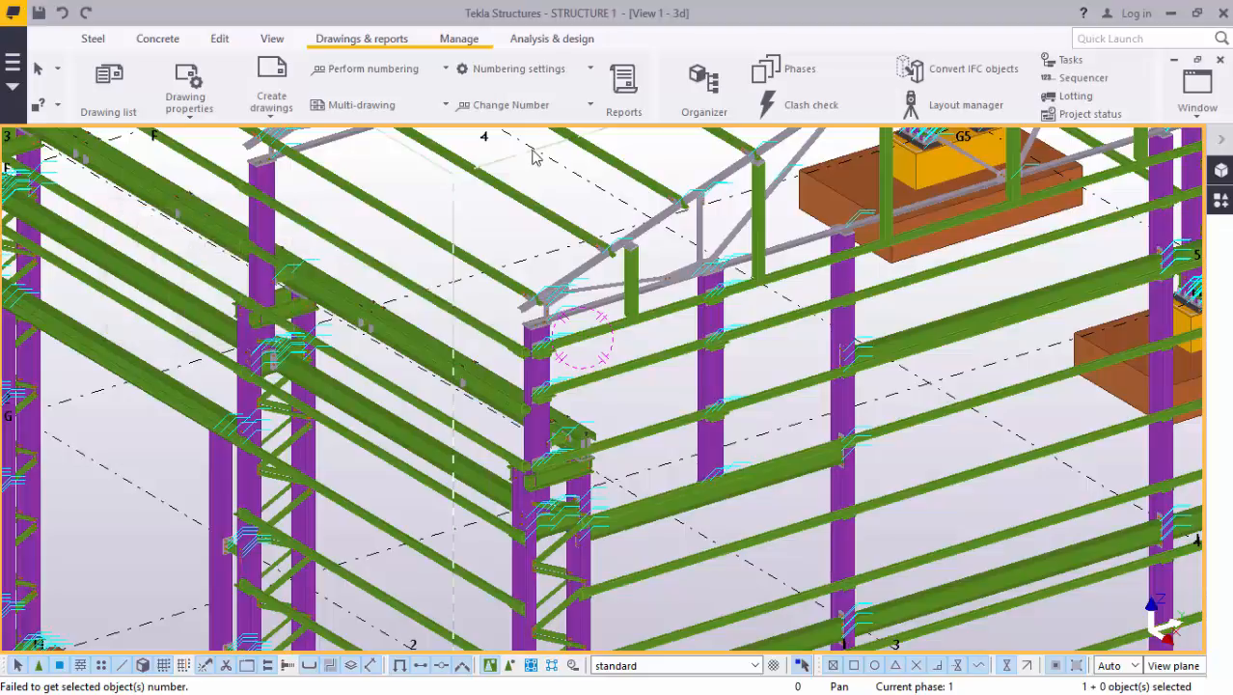
left_click(510, 104)
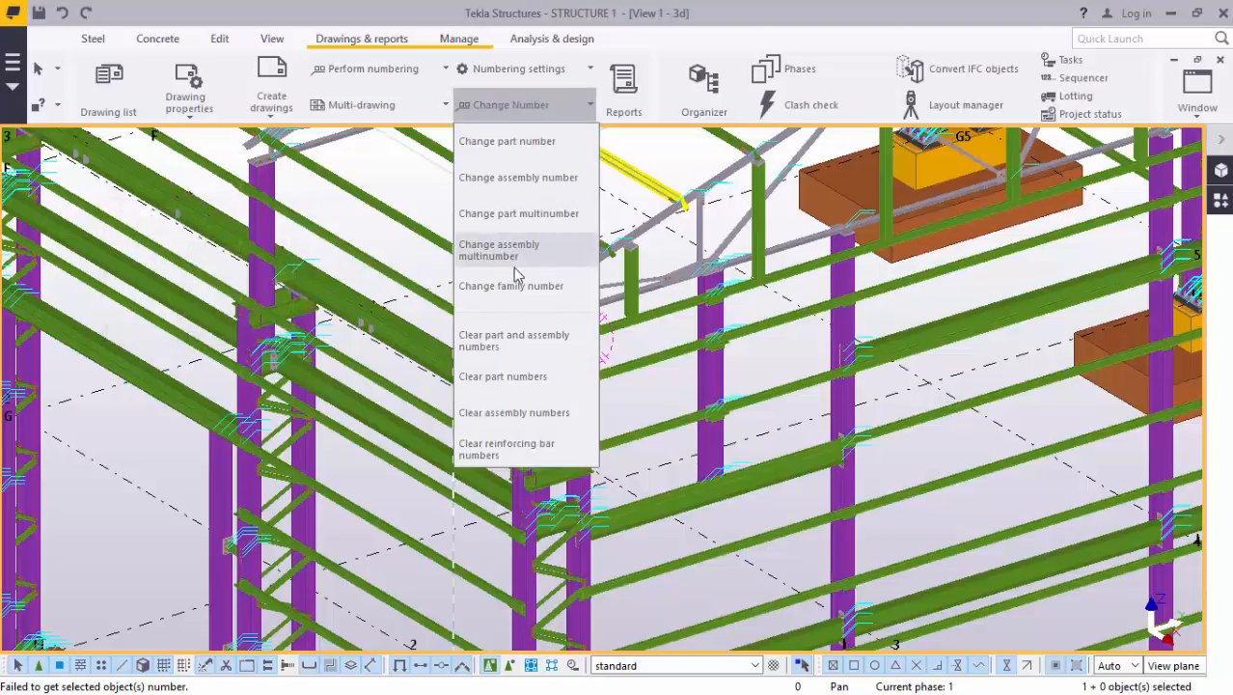
mouse_move(517, 340)
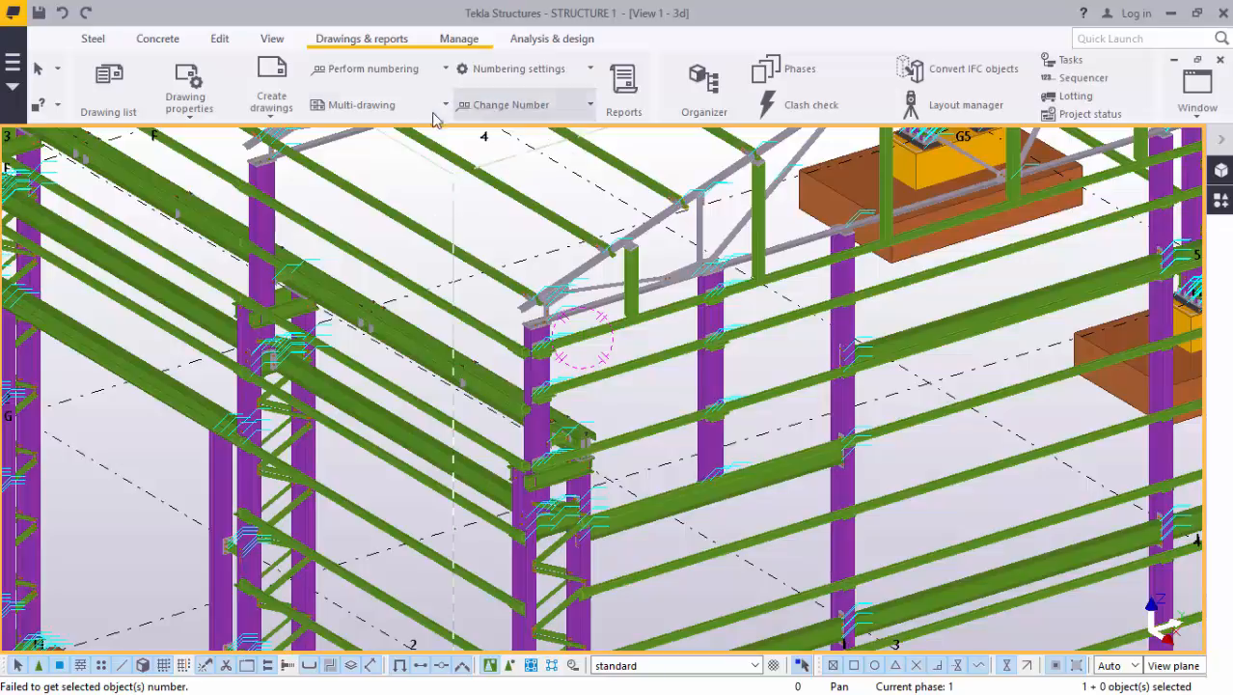
left_click(444, 70)
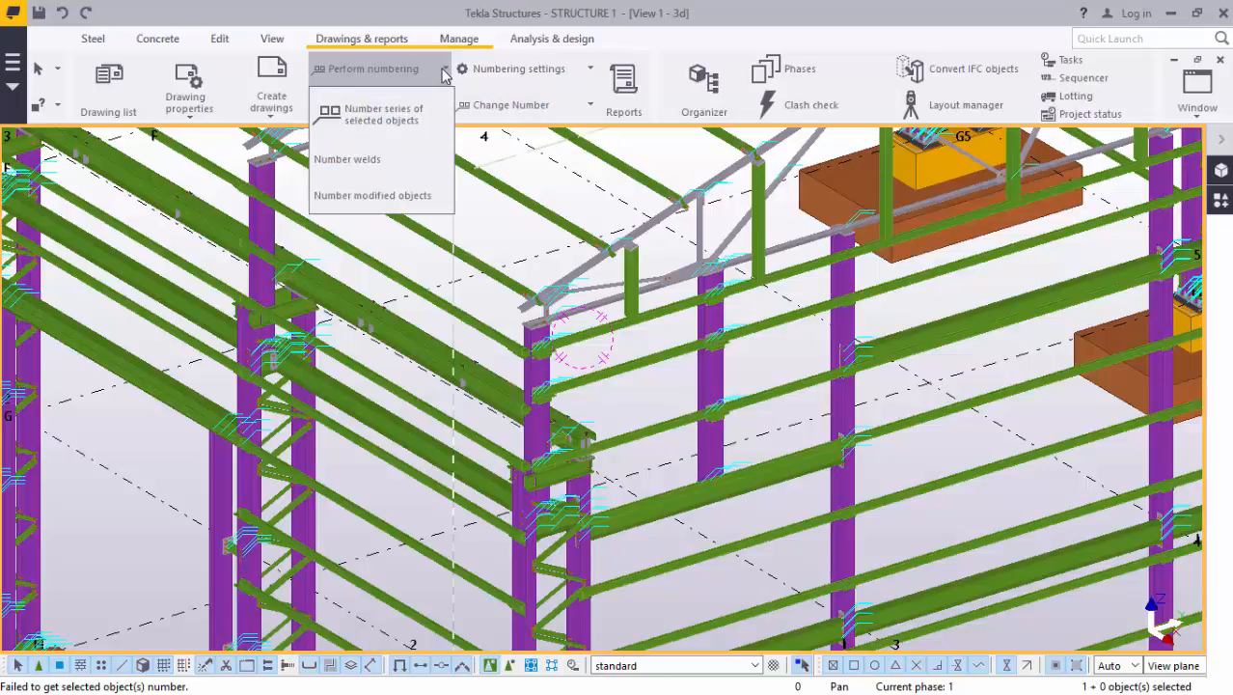
mouse_move(384, 114)
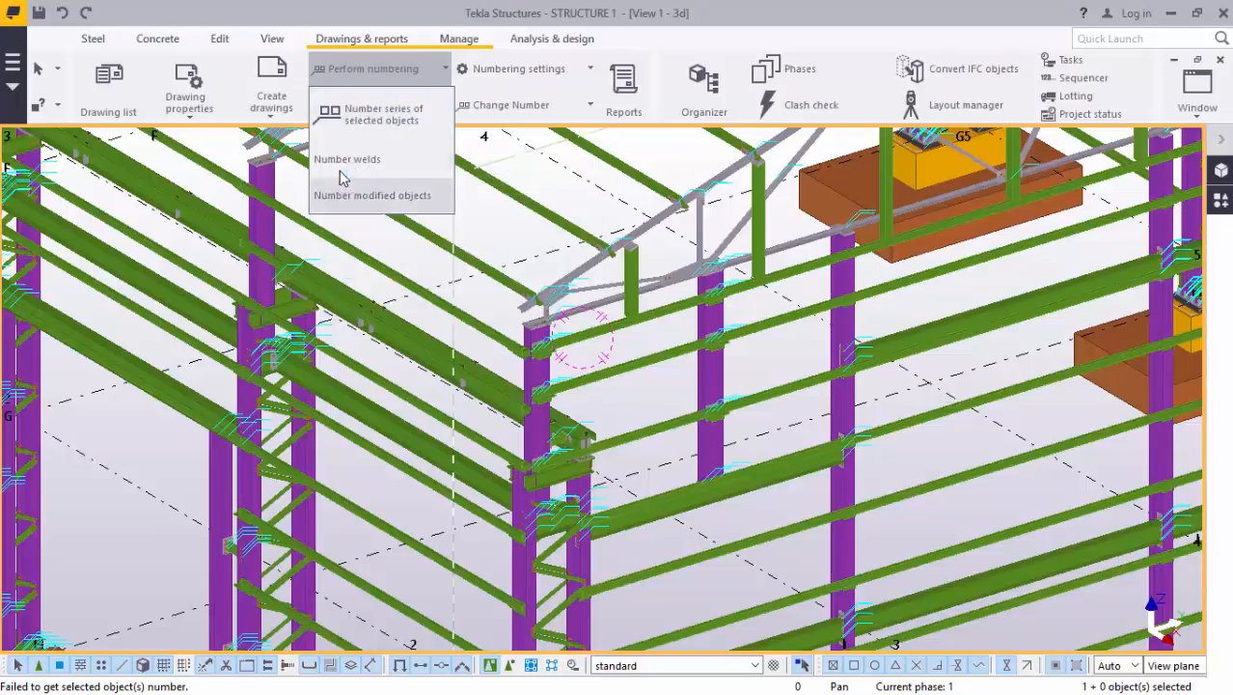
mouse_move(347, 203)
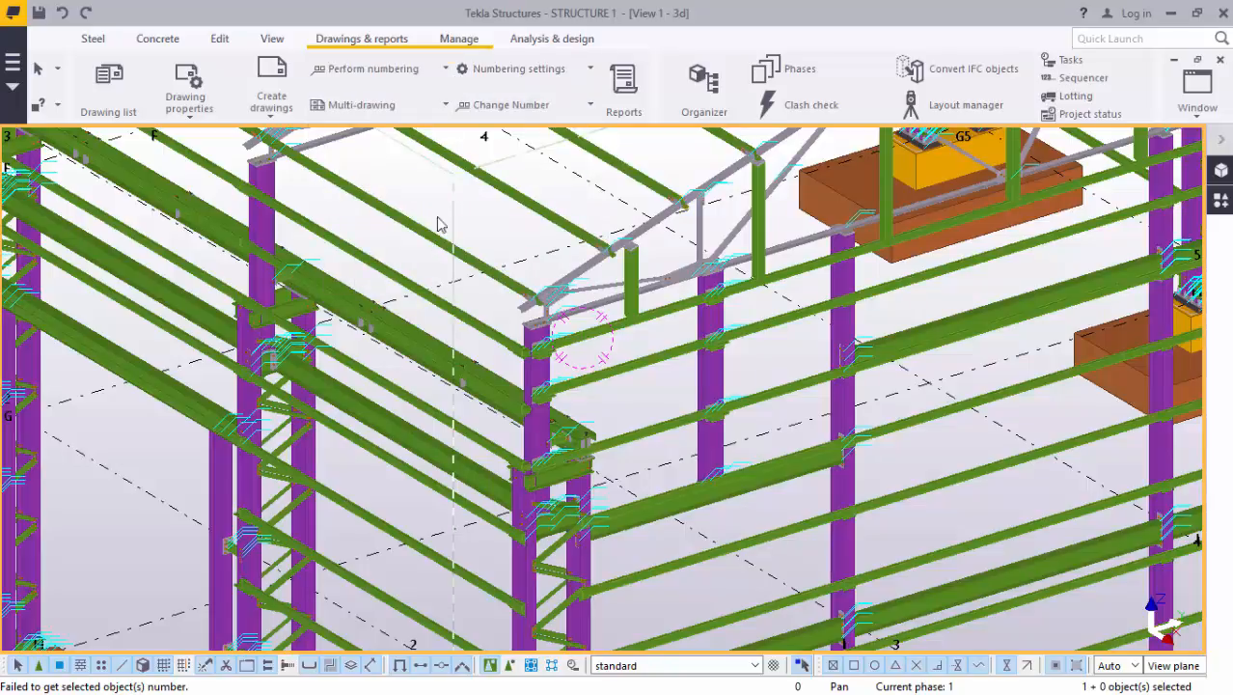
left_click(652, 355)
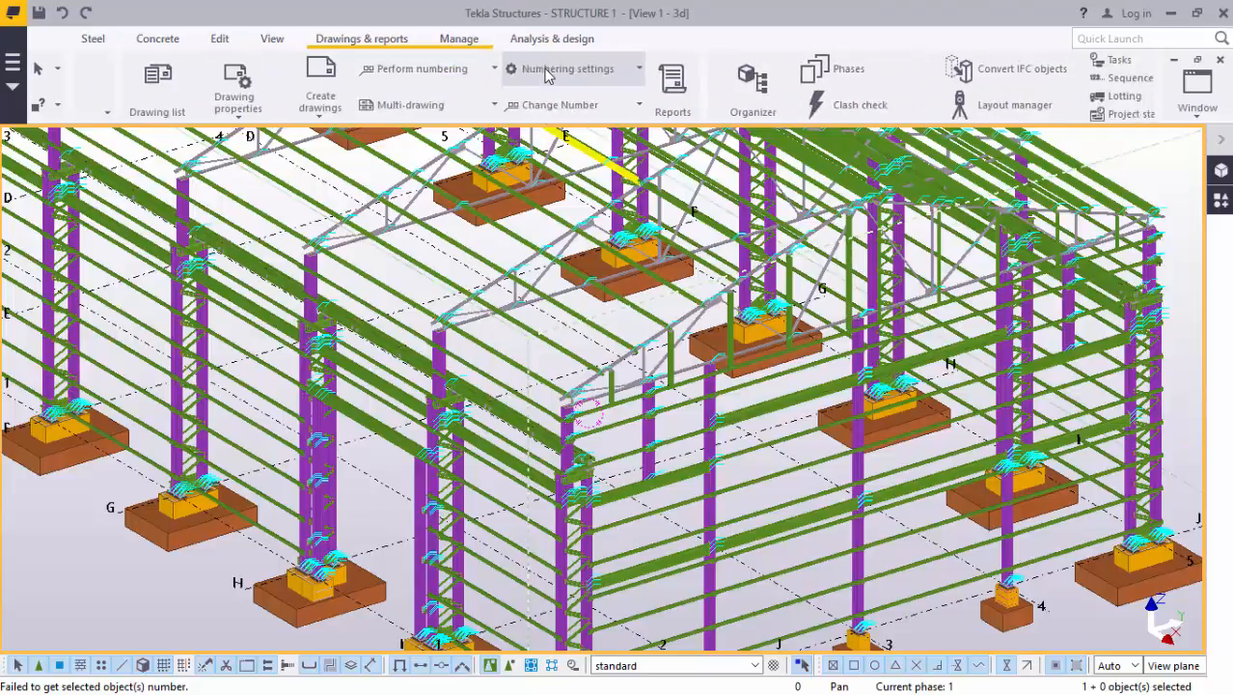
Apply the standard numbering setup with Renumber all and Compare to old, and confirm
left_click(567, 69)
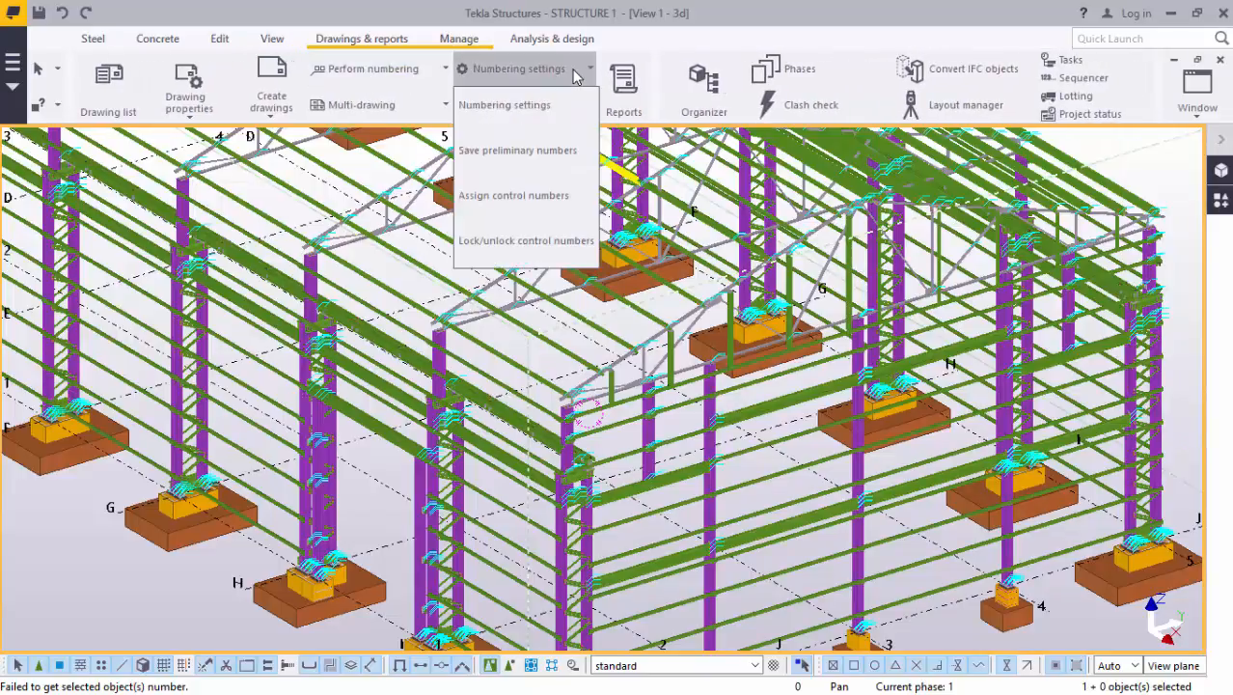
mouse_move(503, 104)
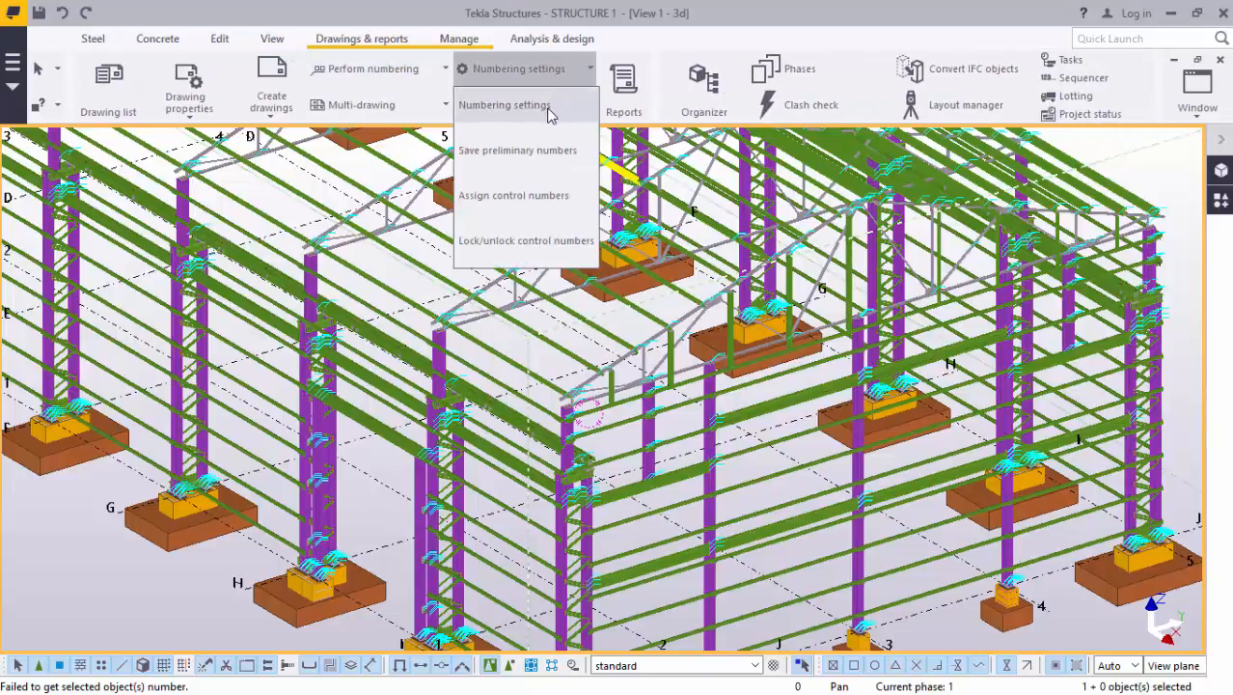
left_click(502, 105)
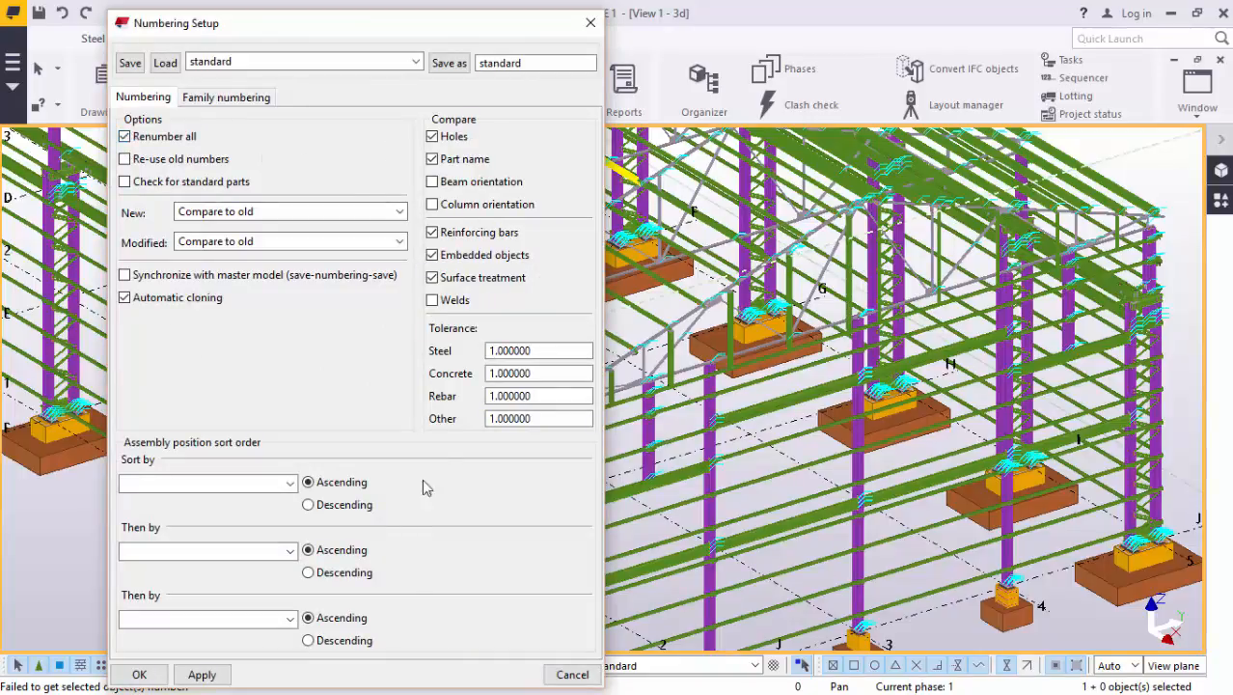
left_click(201, 673)
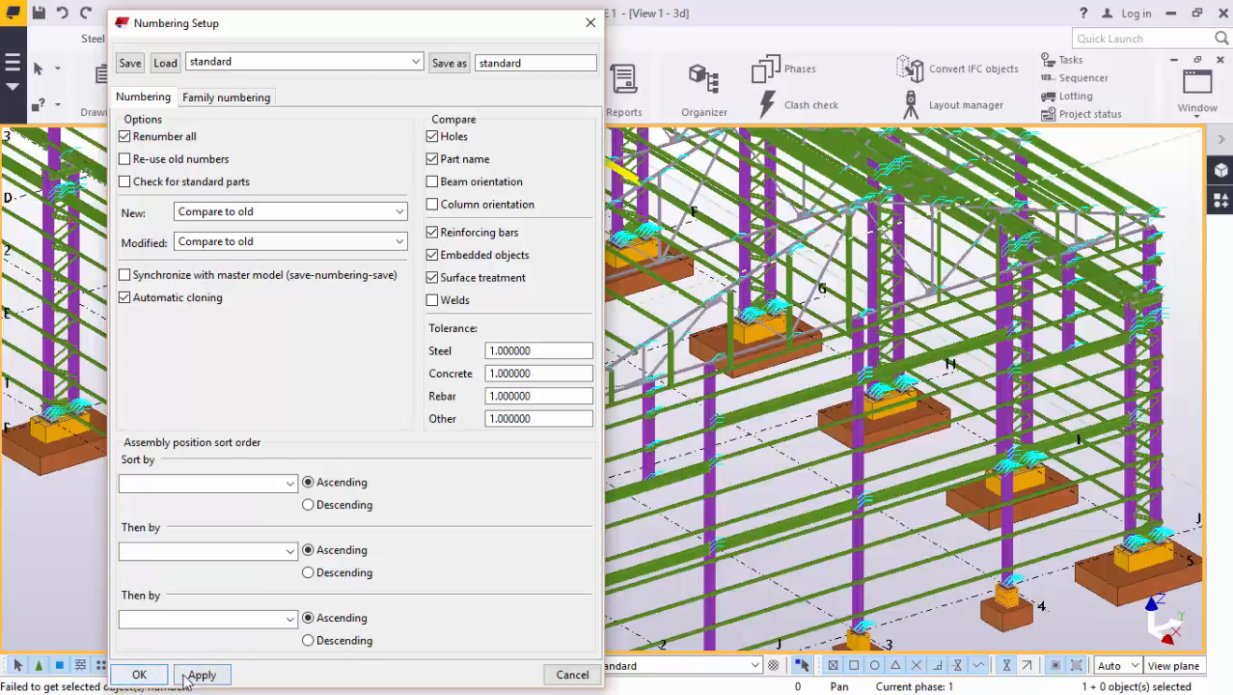
left_click(139, 675)
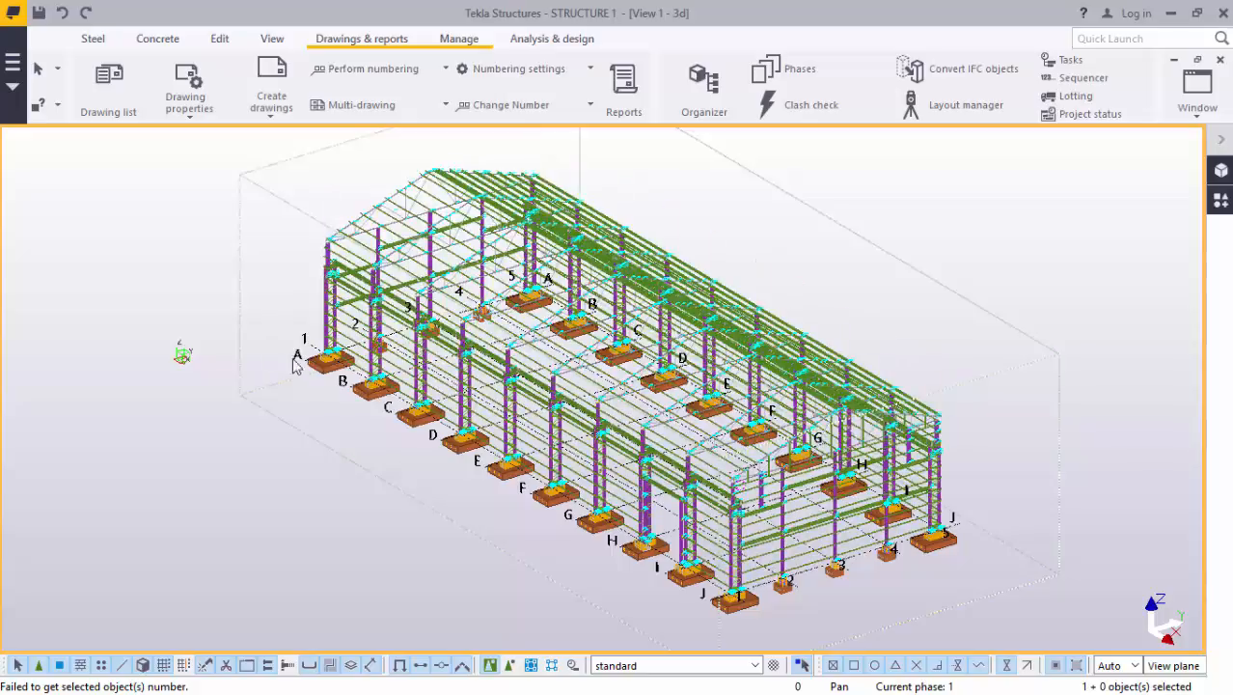
mouse_move(293, 359)
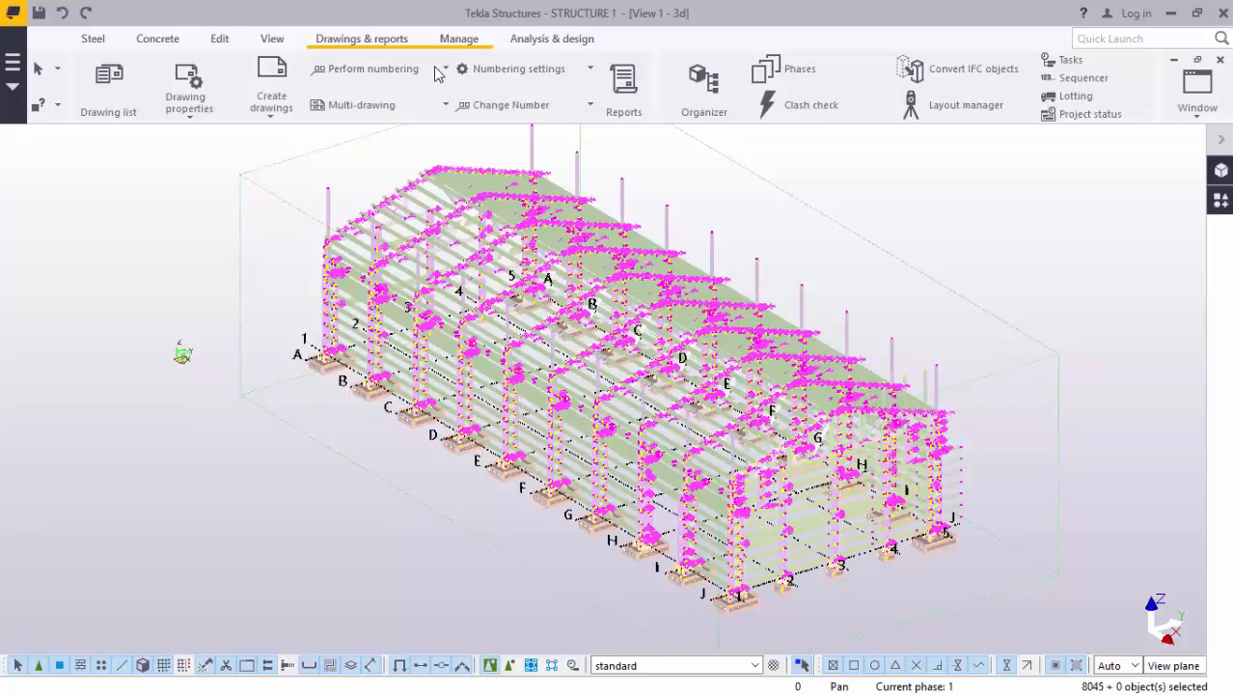
Number all 8045 selected warehouse objects as one series via Perform numbering
left_click(370, 69)
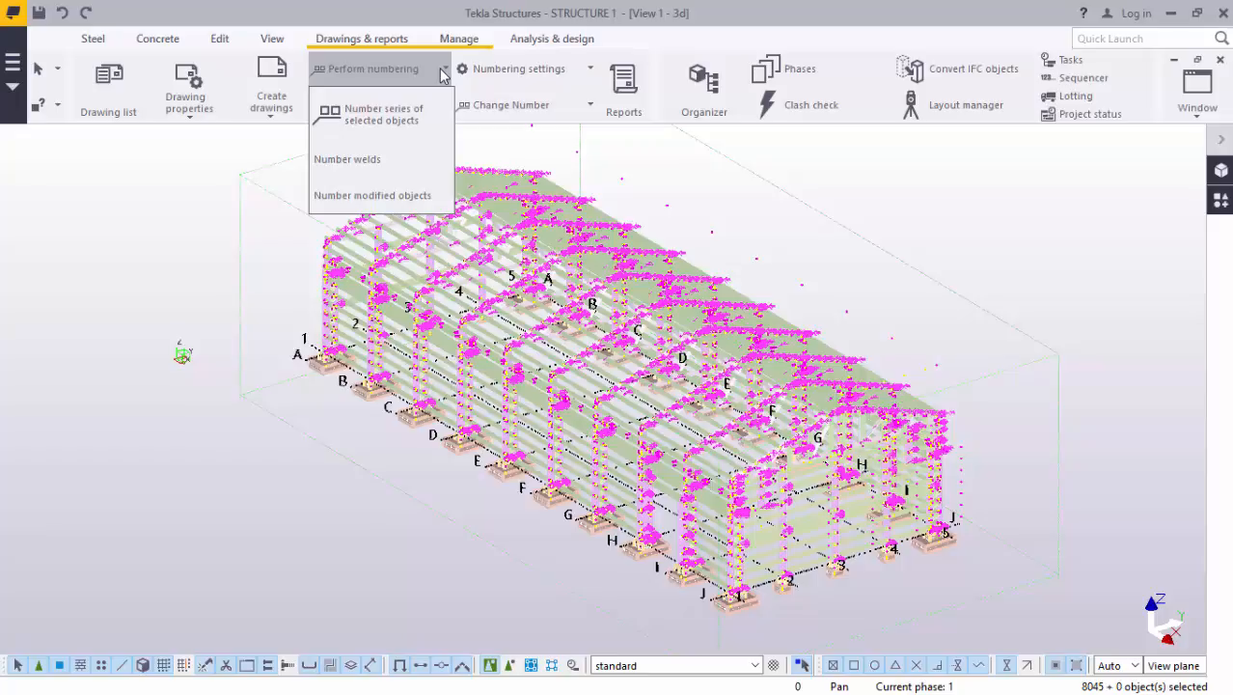
mouse_move(384, 114)
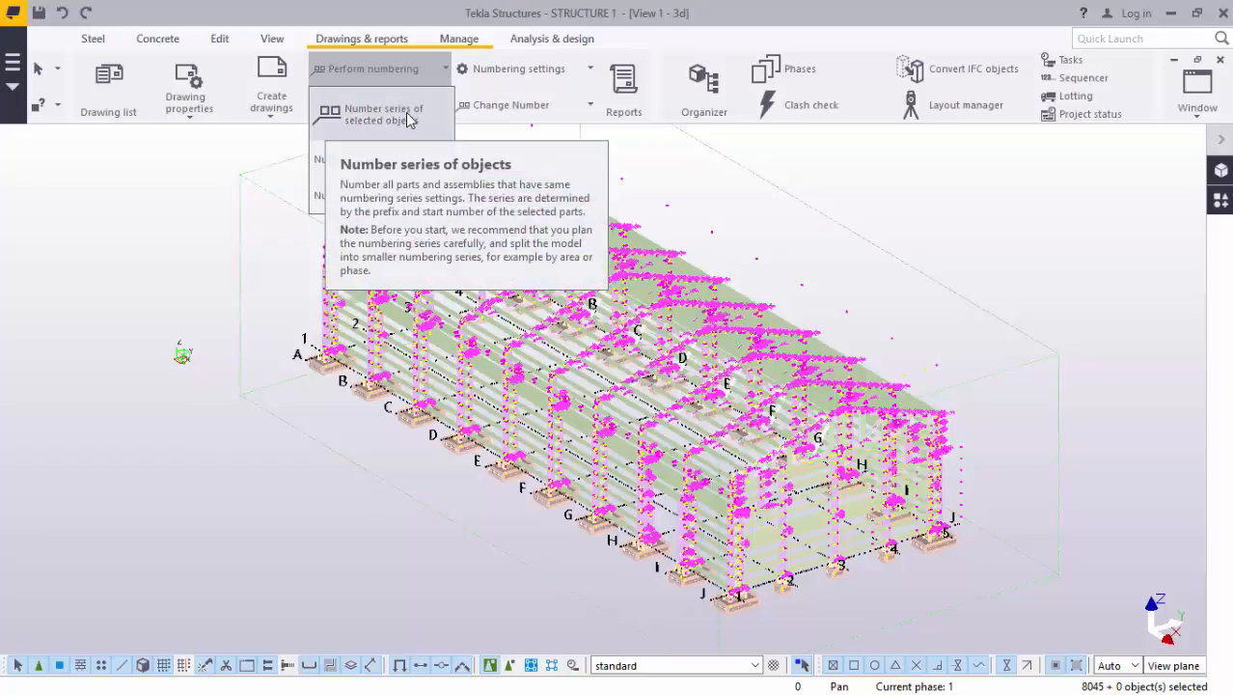
mouse_move(424, 123)
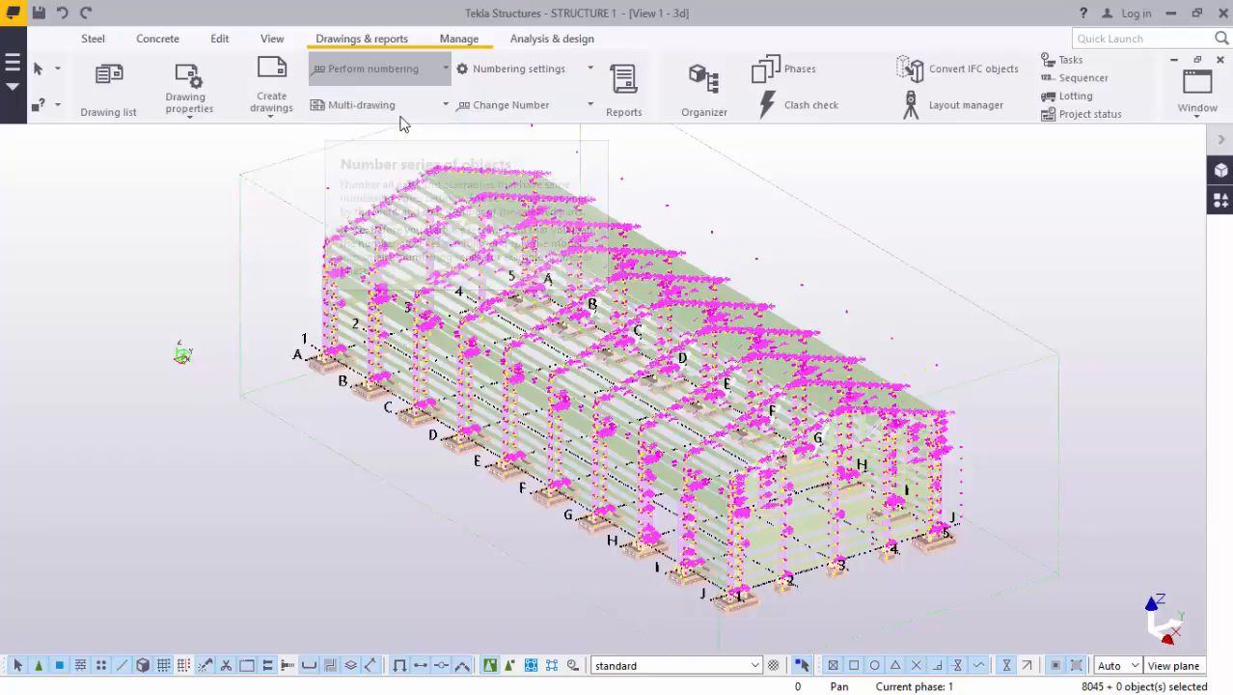
left_click(374, 70)
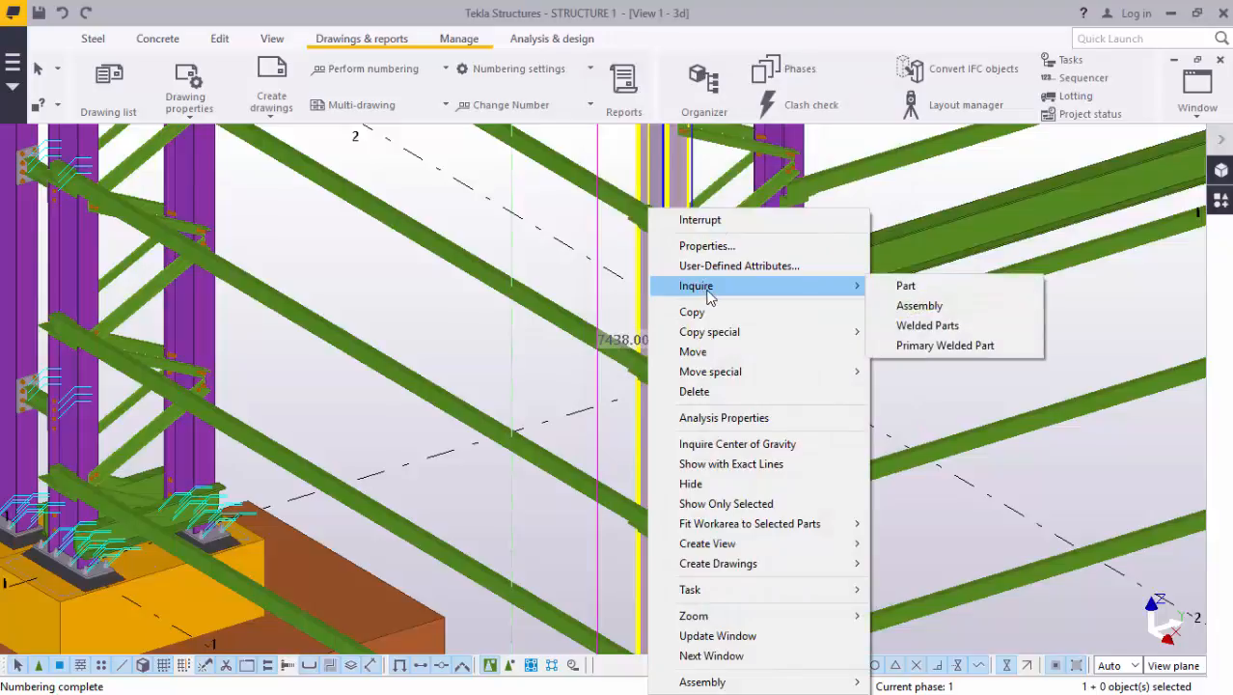
left_click(905, 286)
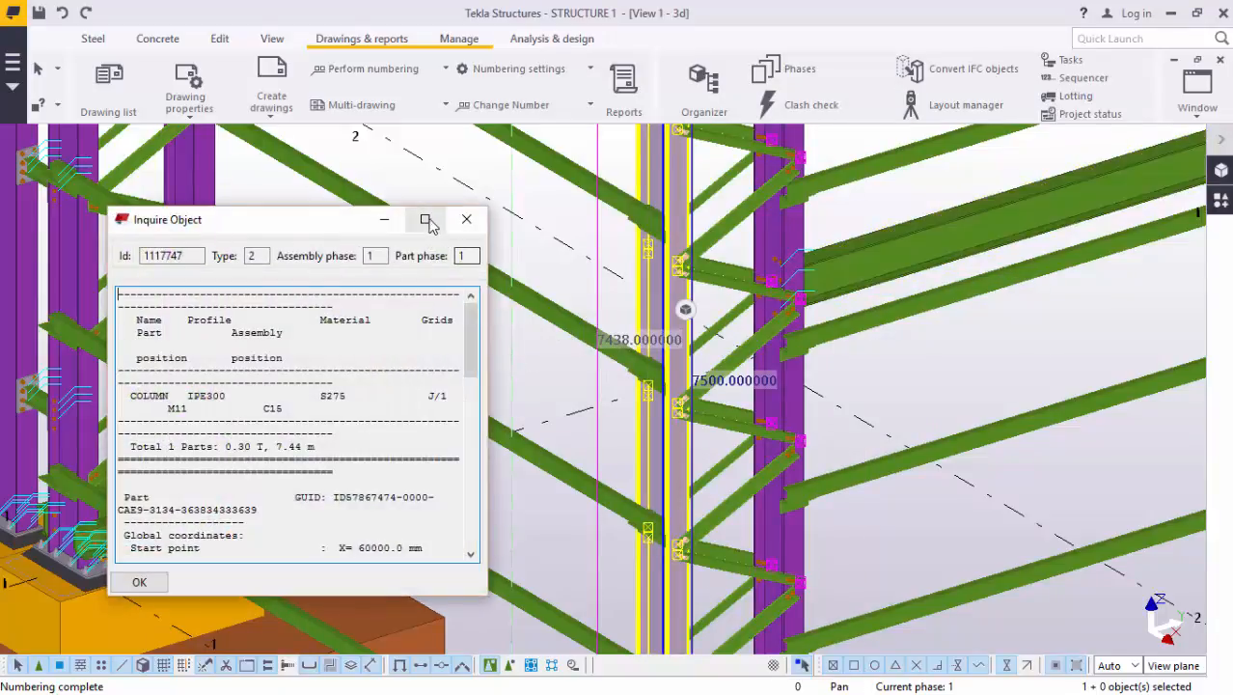
left_click(427, 220)
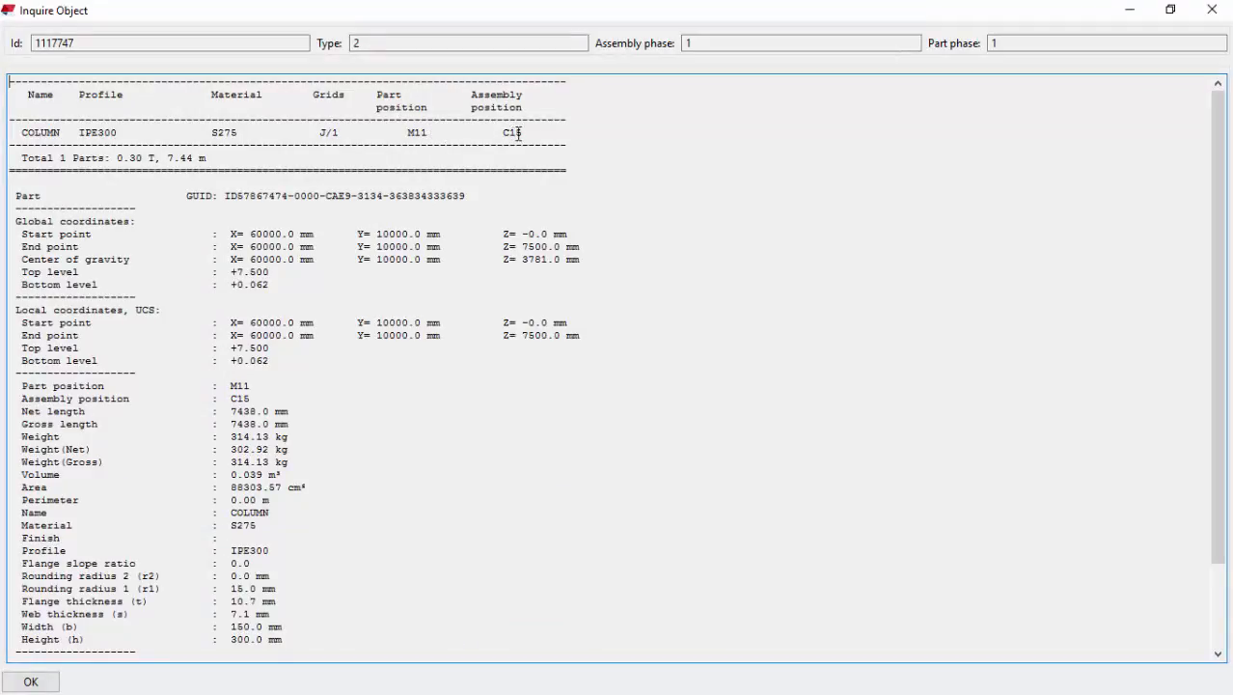
mouse_move(60, 398)
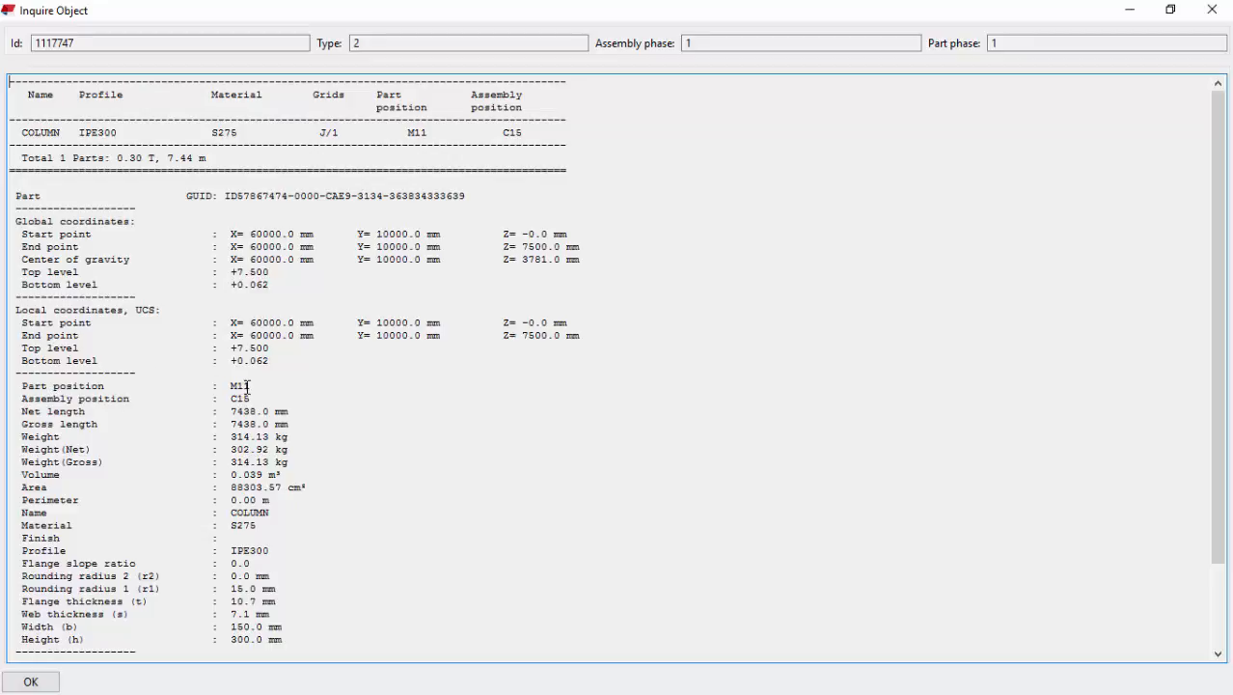
mouse_move(124, 399)
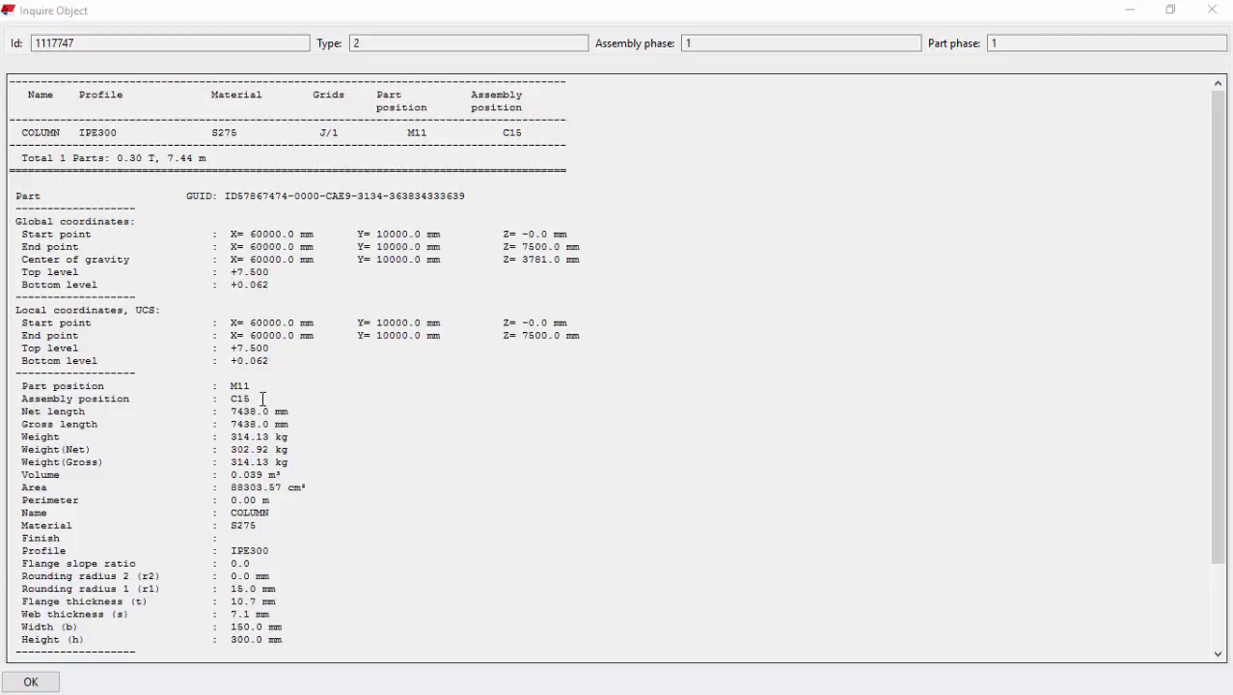
mouse_move(154, 351)
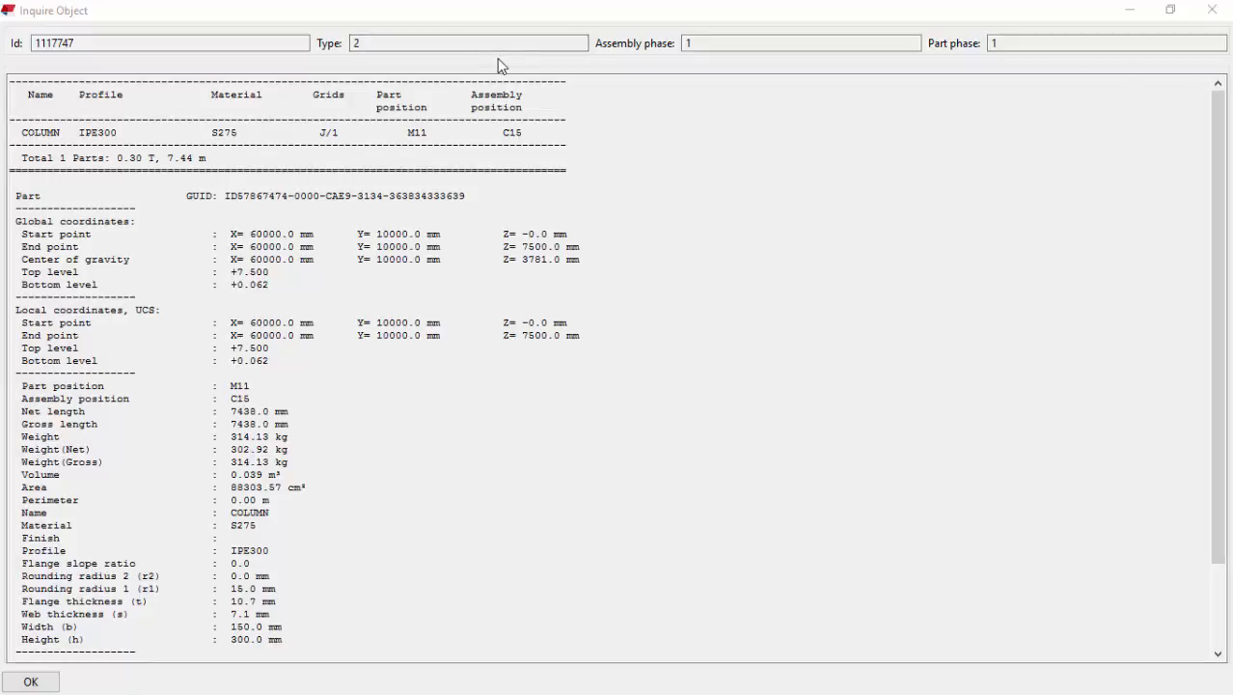
mouse_move(68, 450)
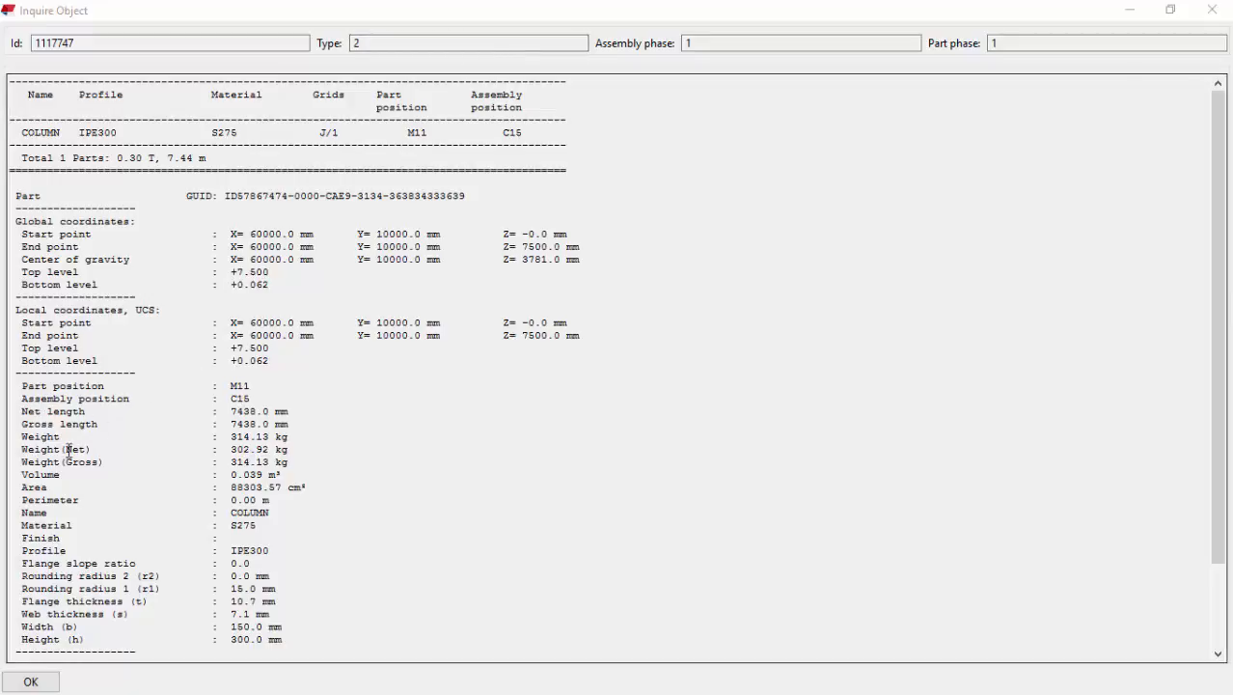
mouse_move(128, 448)
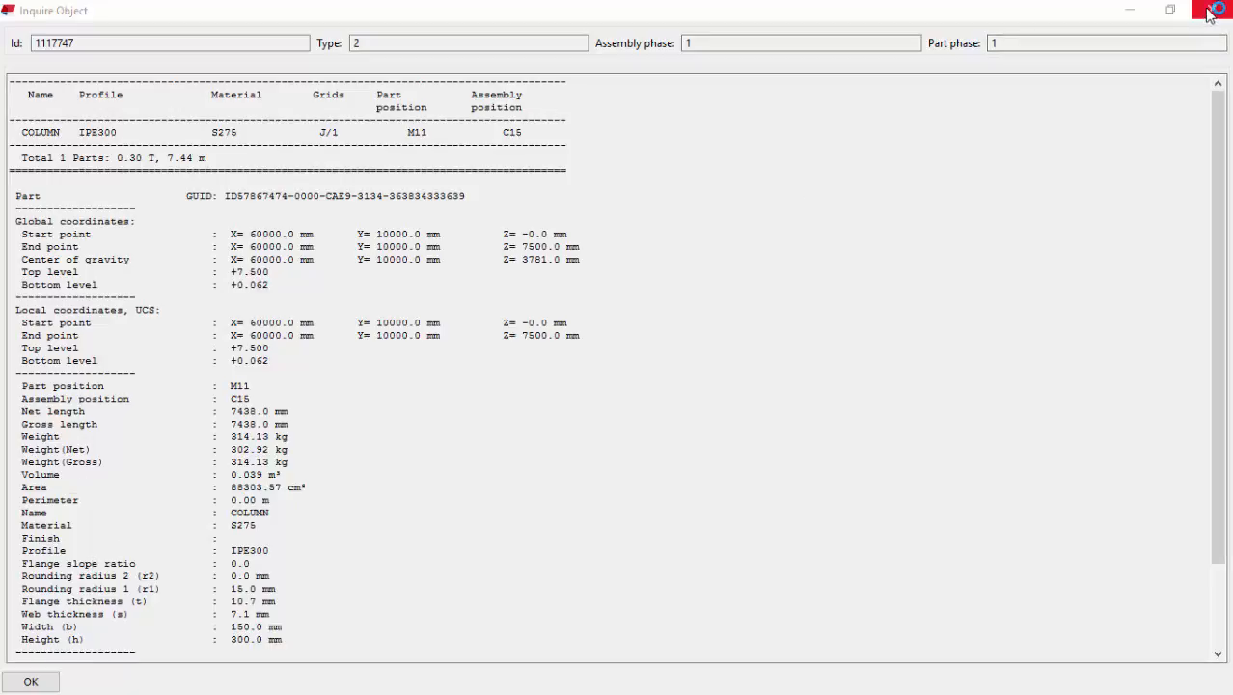
left_click(31, 681)
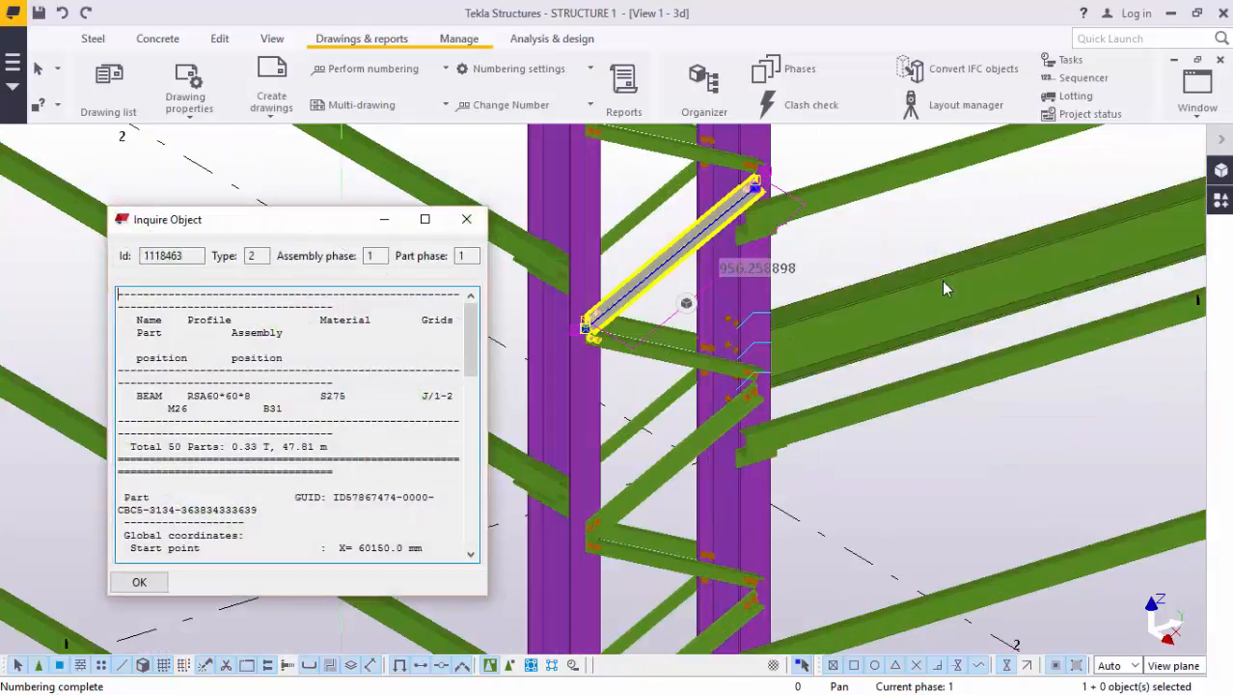
Inquire the RSA60*60*8 brace, showing part M26 and assembly B31 enlarged
left_click(425, 220)
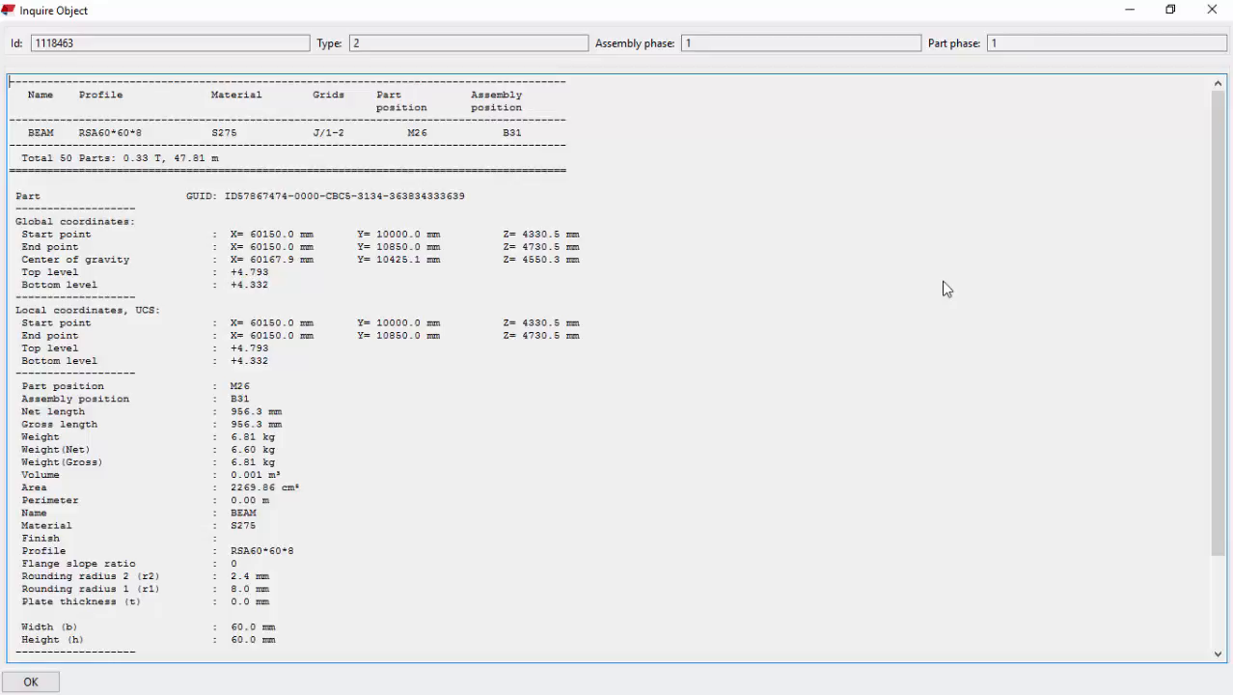
left_click(31, 681)
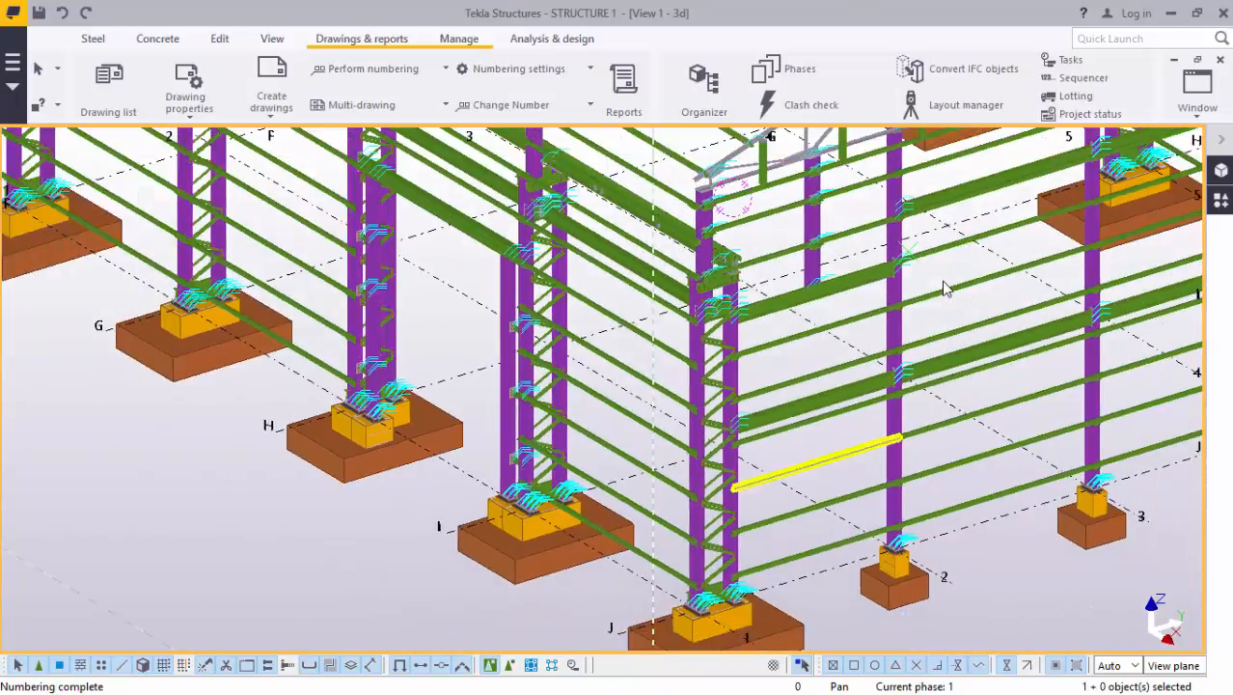
Zoom out to bring the whole numbered warehouse into view
scroll("down", 3)
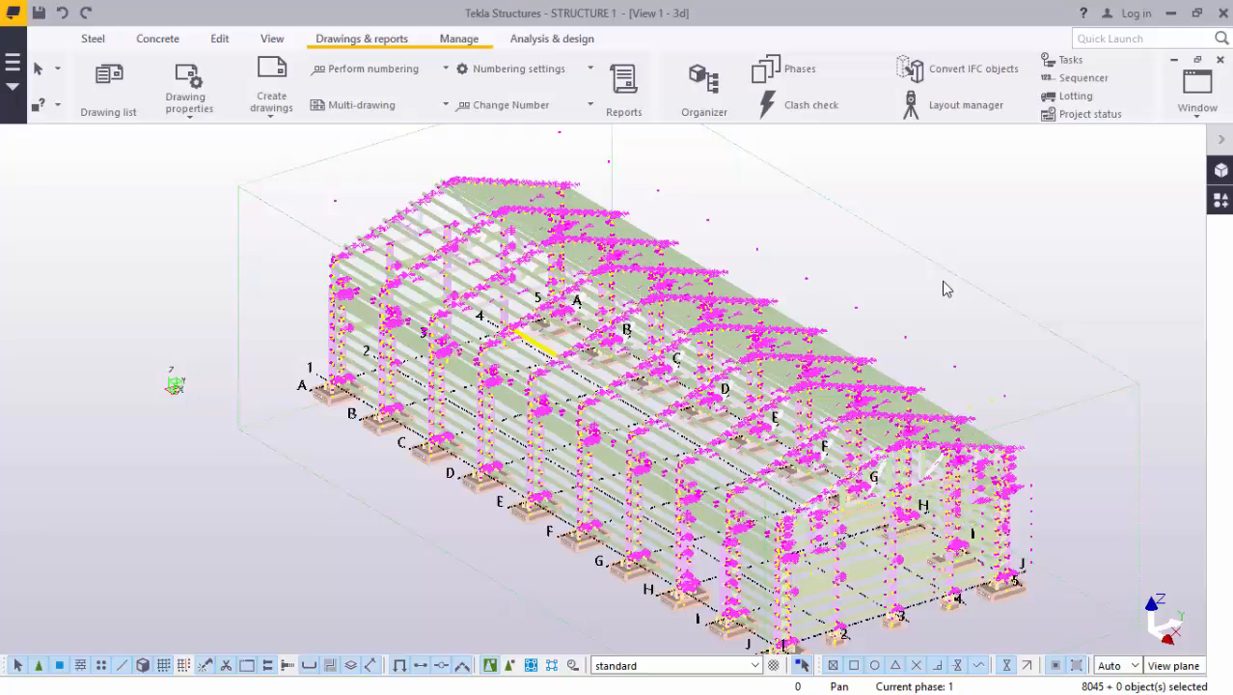
mouse_move(623, 85)
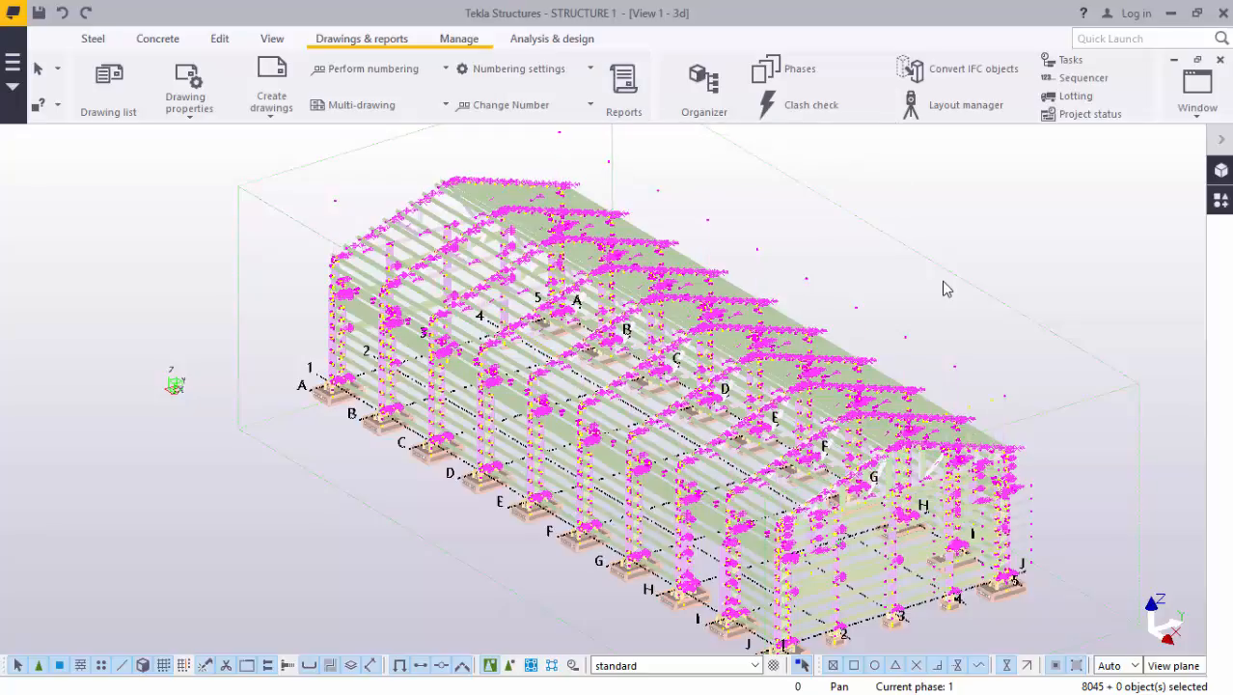
Set Show created report to Yes in the Reports dialog and create a report from selected objects
left_click(623, 87)
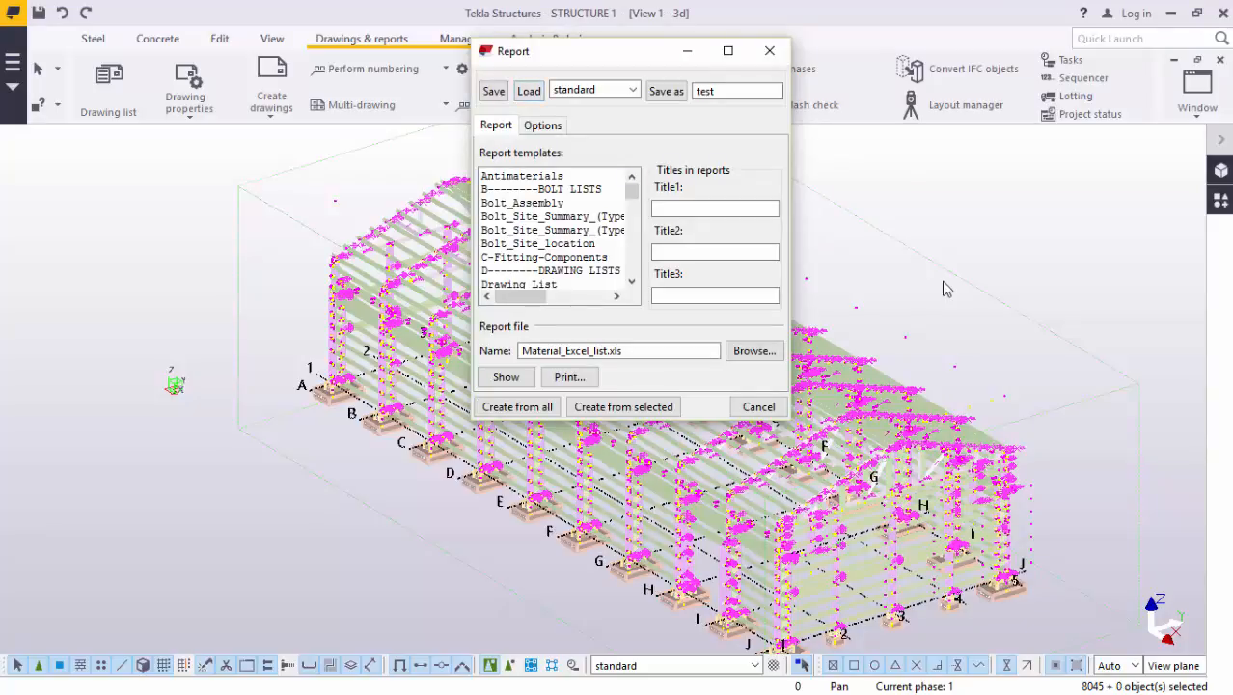
left_click(542, 124)
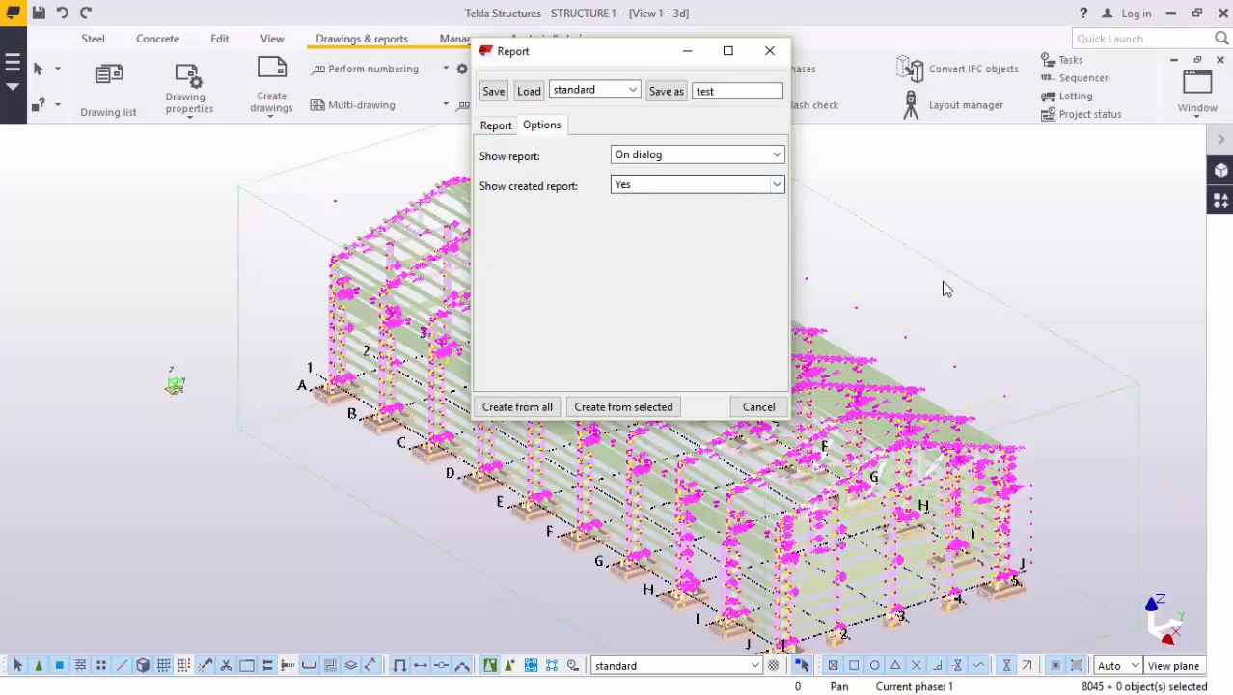
left_click(696, 185)
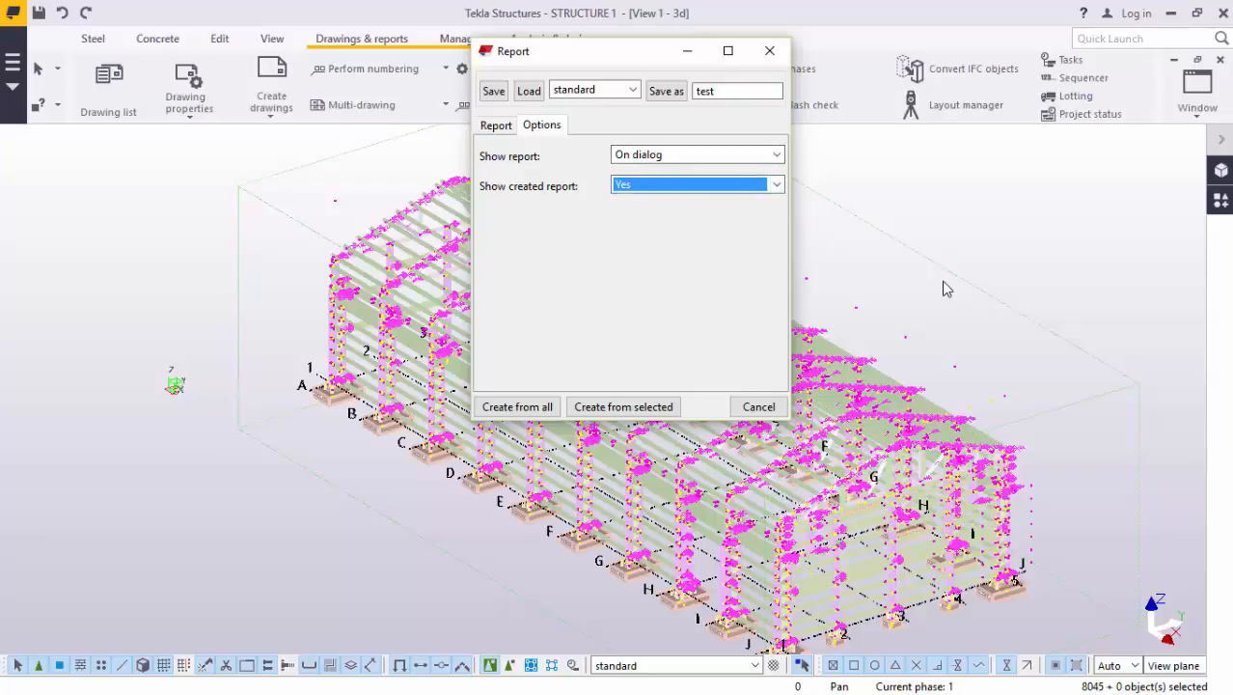
left_click(496, 124)
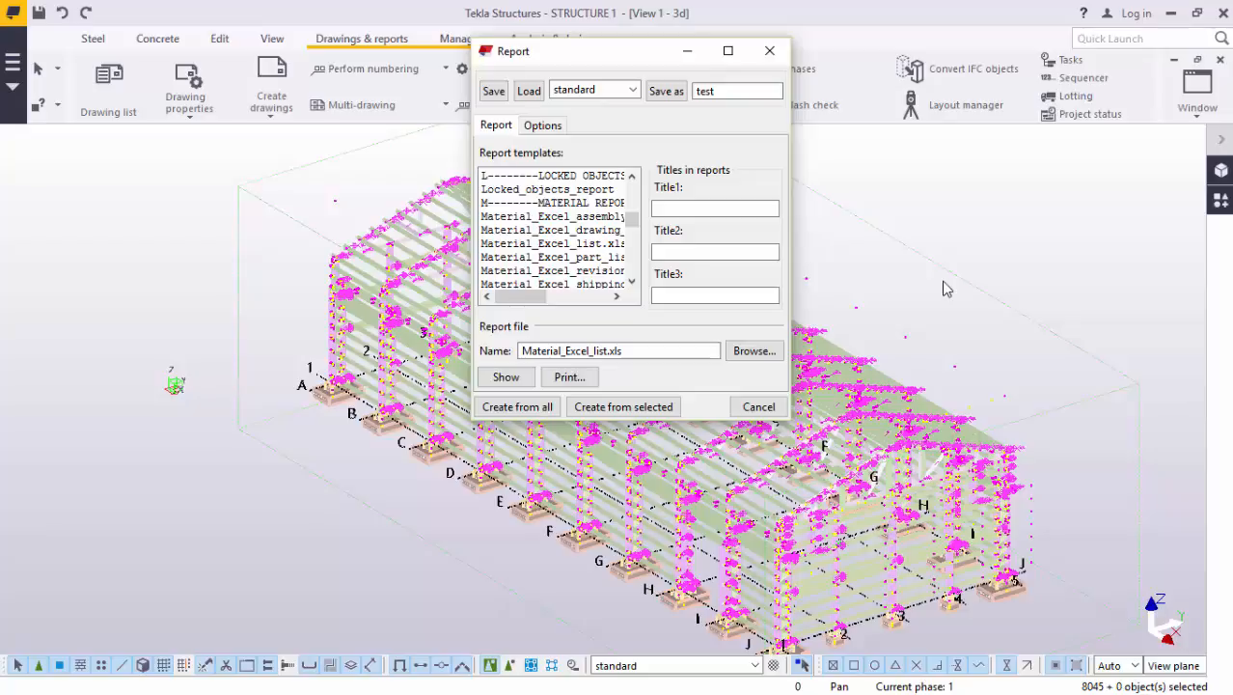
left_click(551, 243)
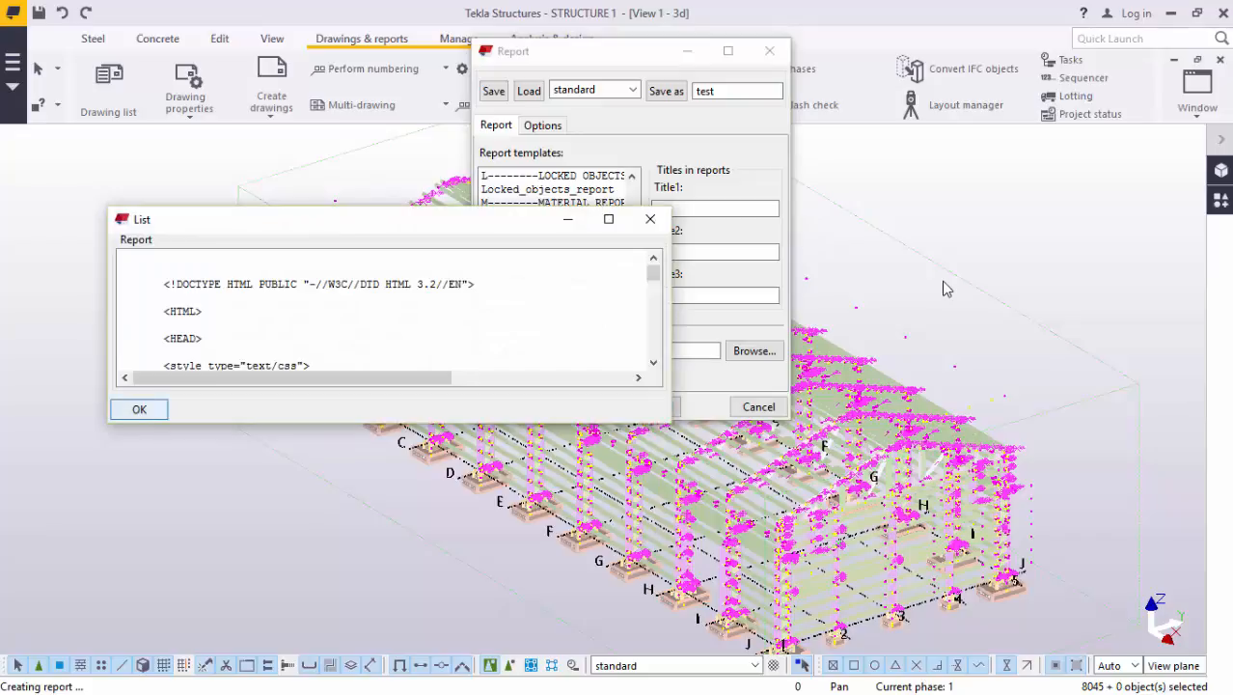
Close the report preview list and choose the Material_Excel_list template
left_click(139, 409)
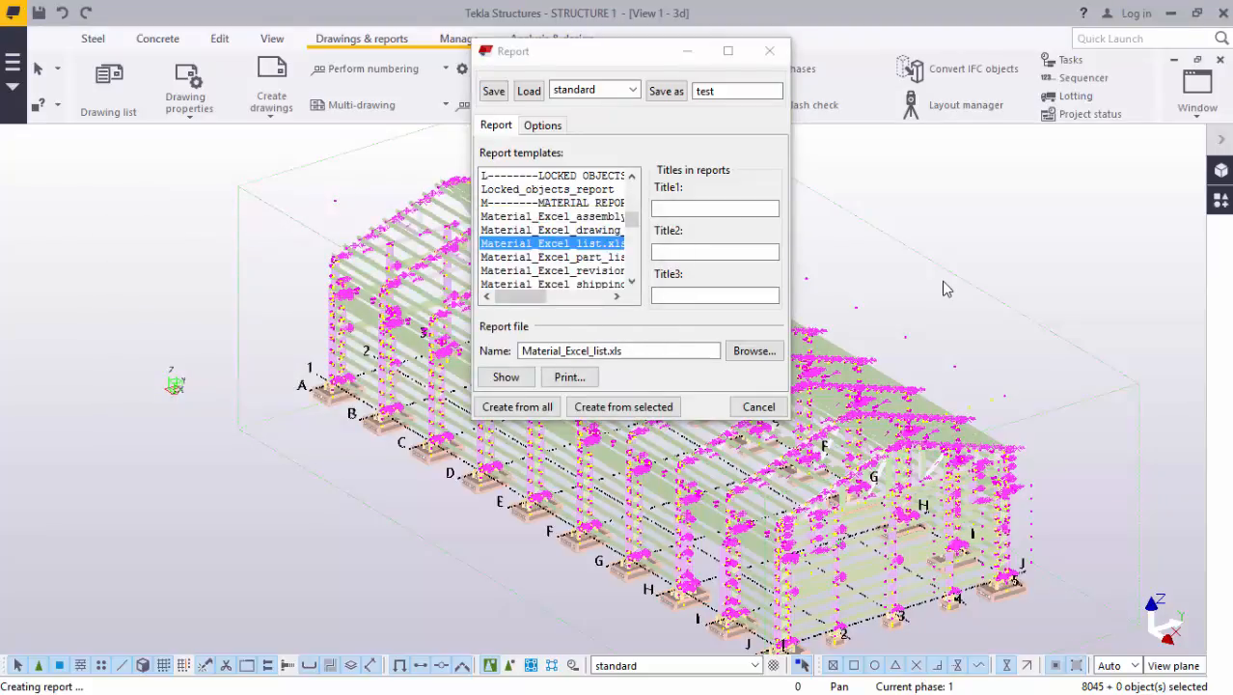
left_click(517, 406)
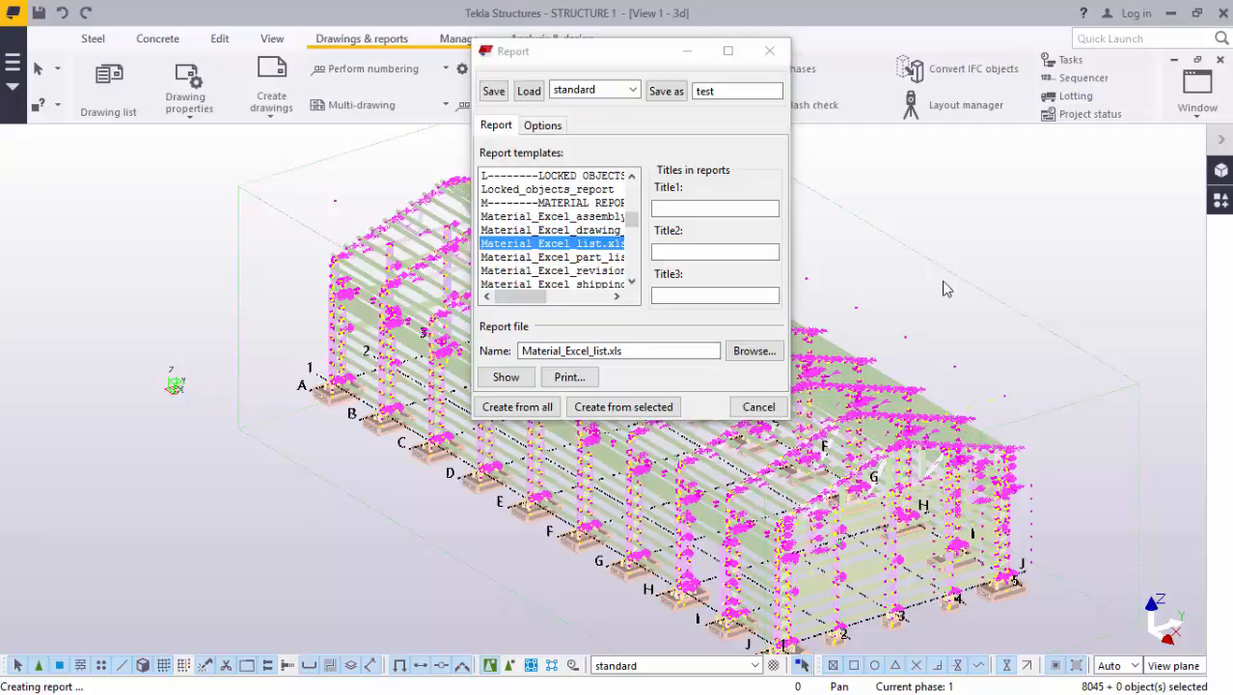
Visit the three report Title fields, leaving them blank
left_click(714, 209)
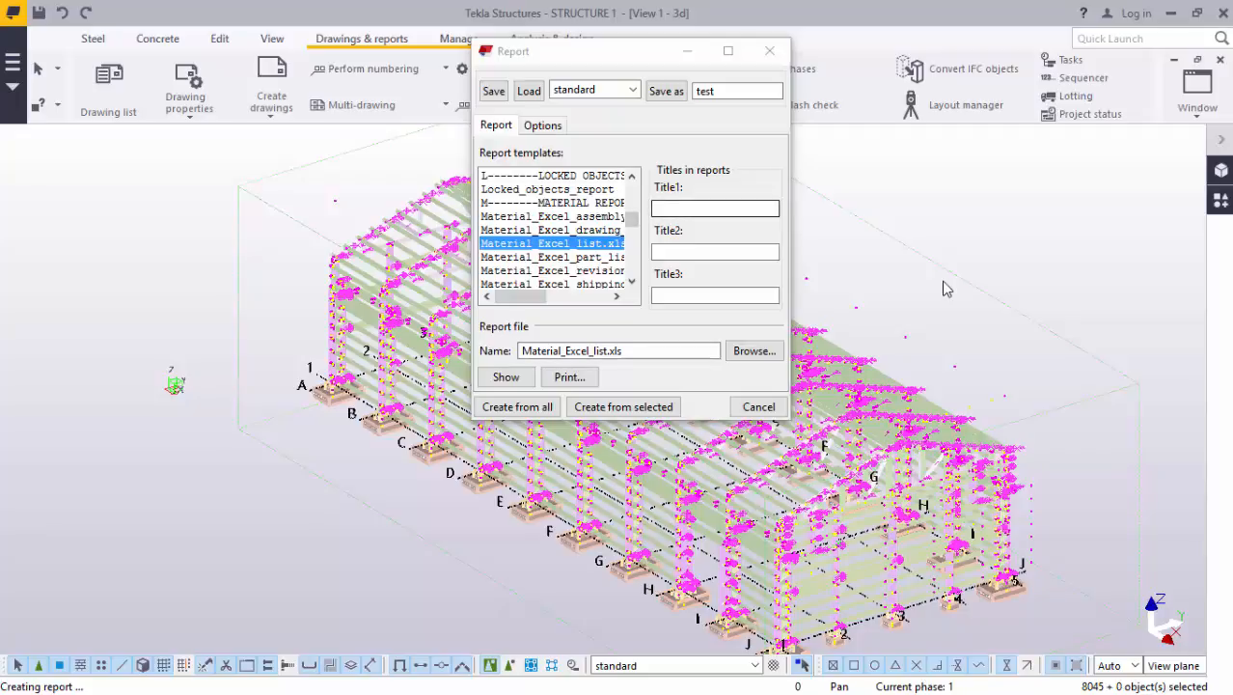
left_click(714, 209)
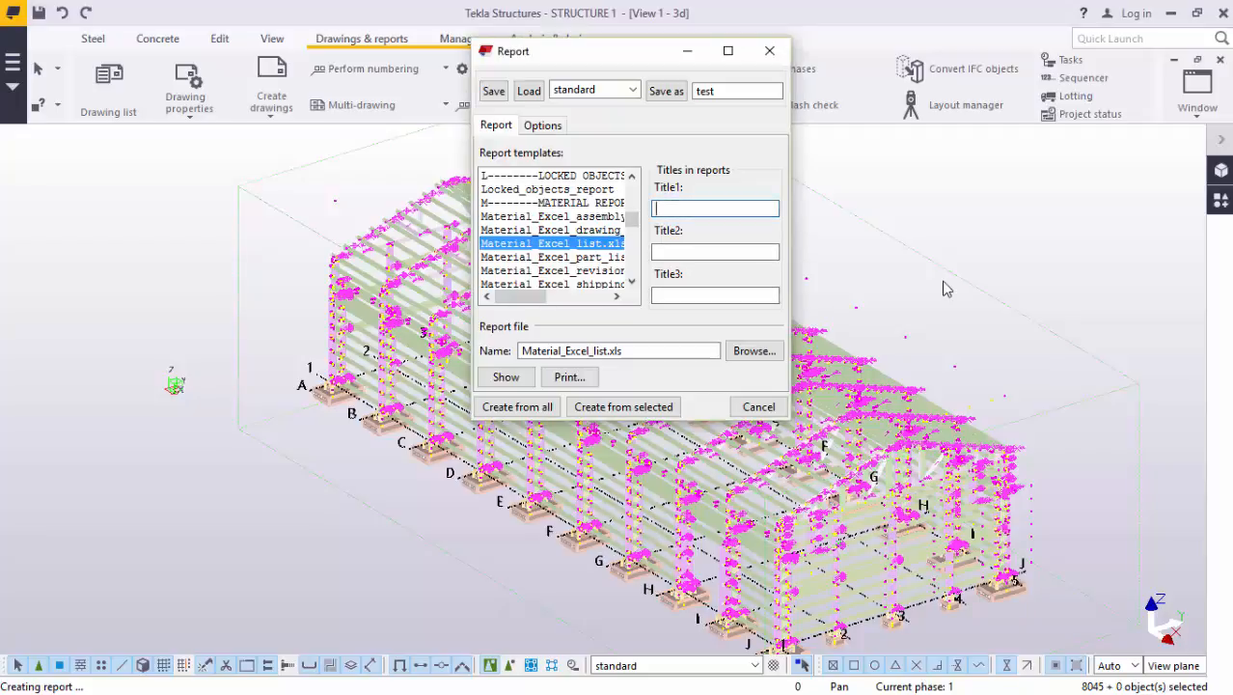
left_click(714, 251)
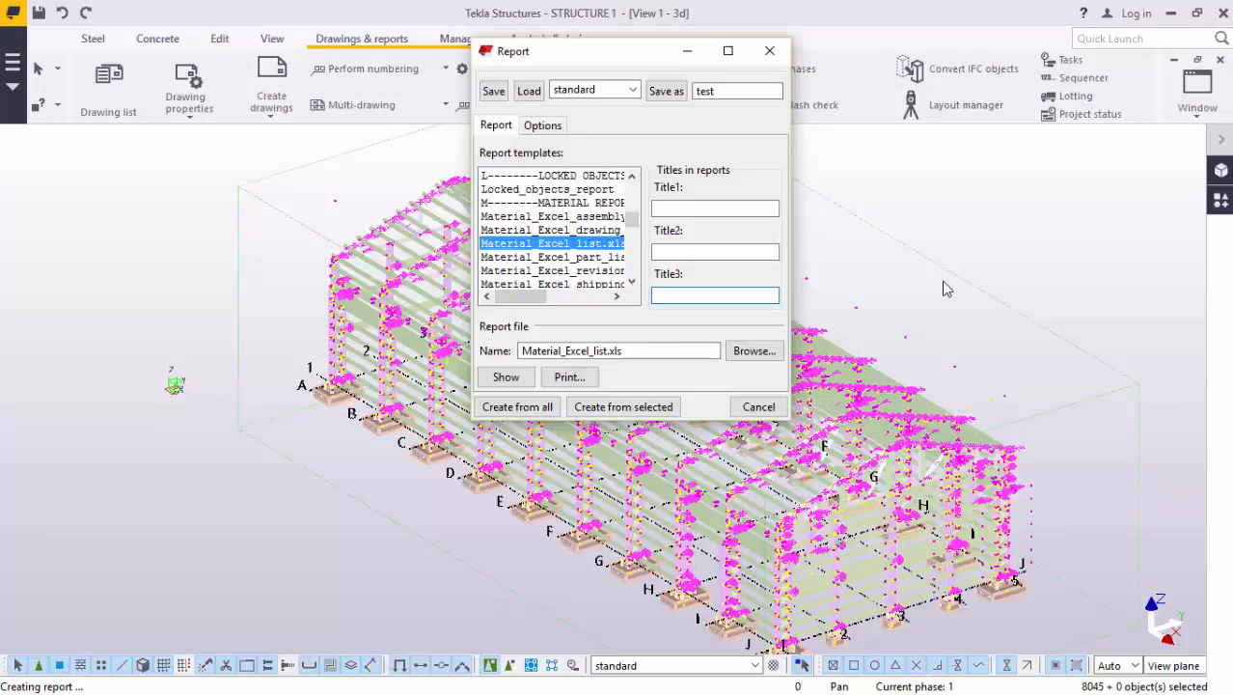
left_click(714, 294)
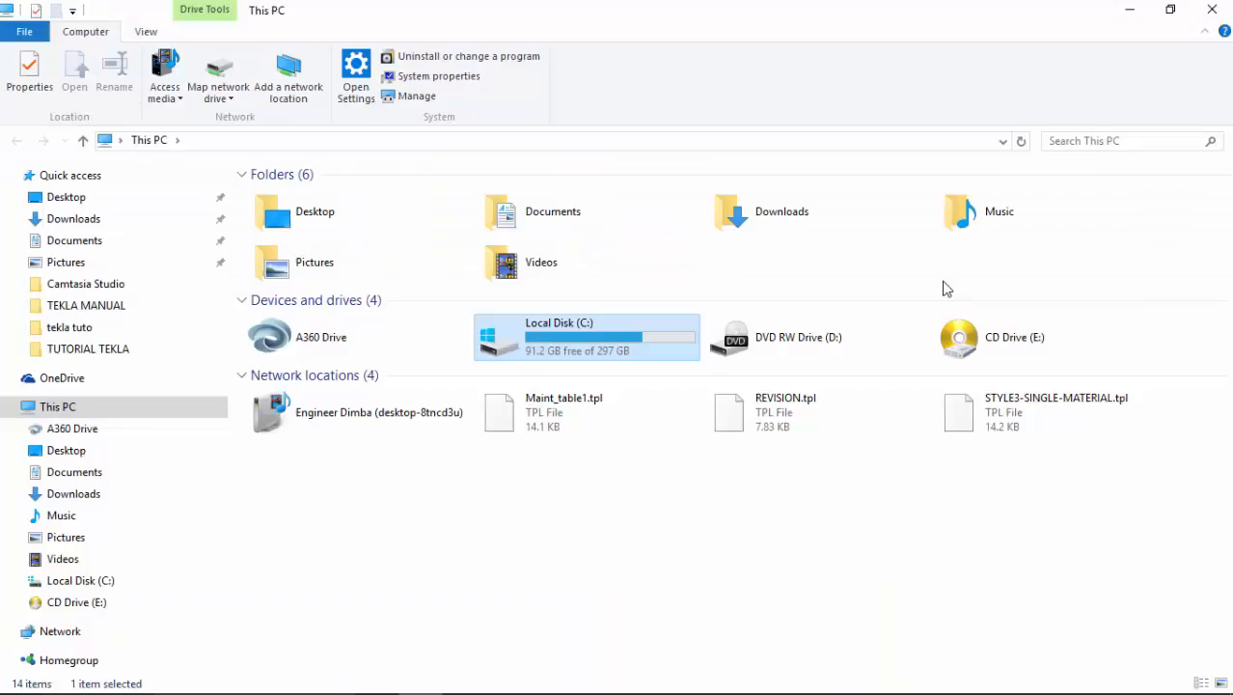
Browse to C:\TeklaStructuresModels\STRUCTURE 1\Reports in File Explorer
double_click(587, 336)
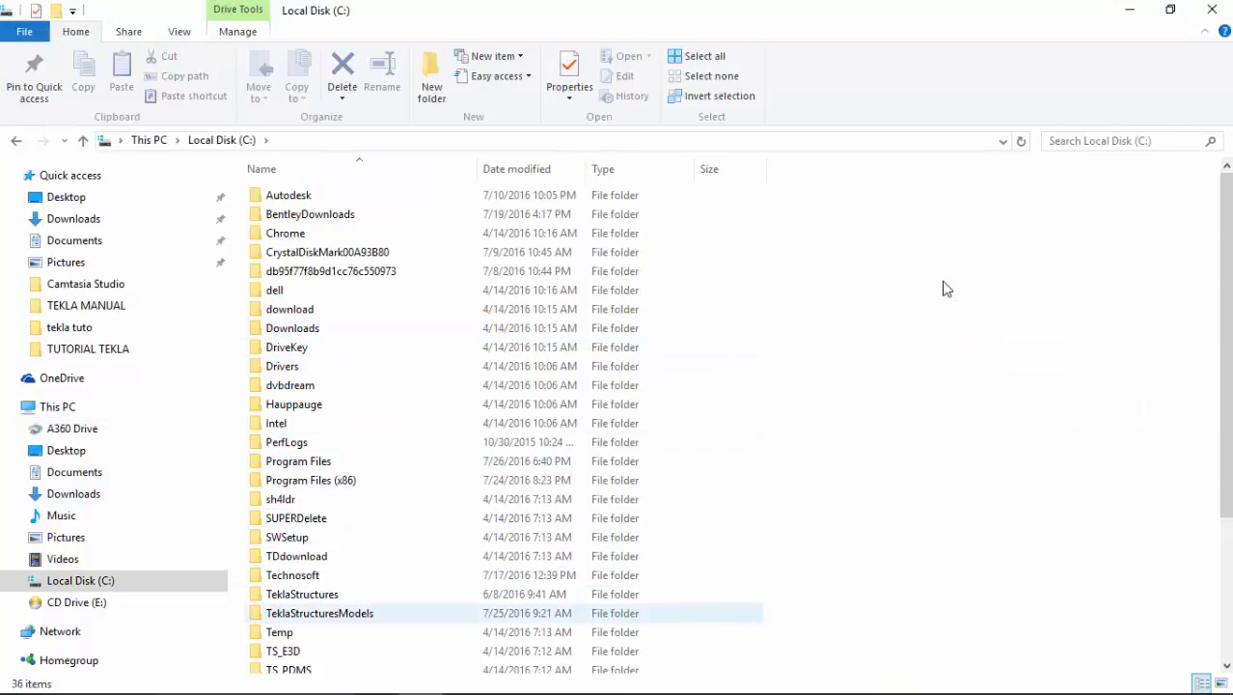
double_click(320, 613)
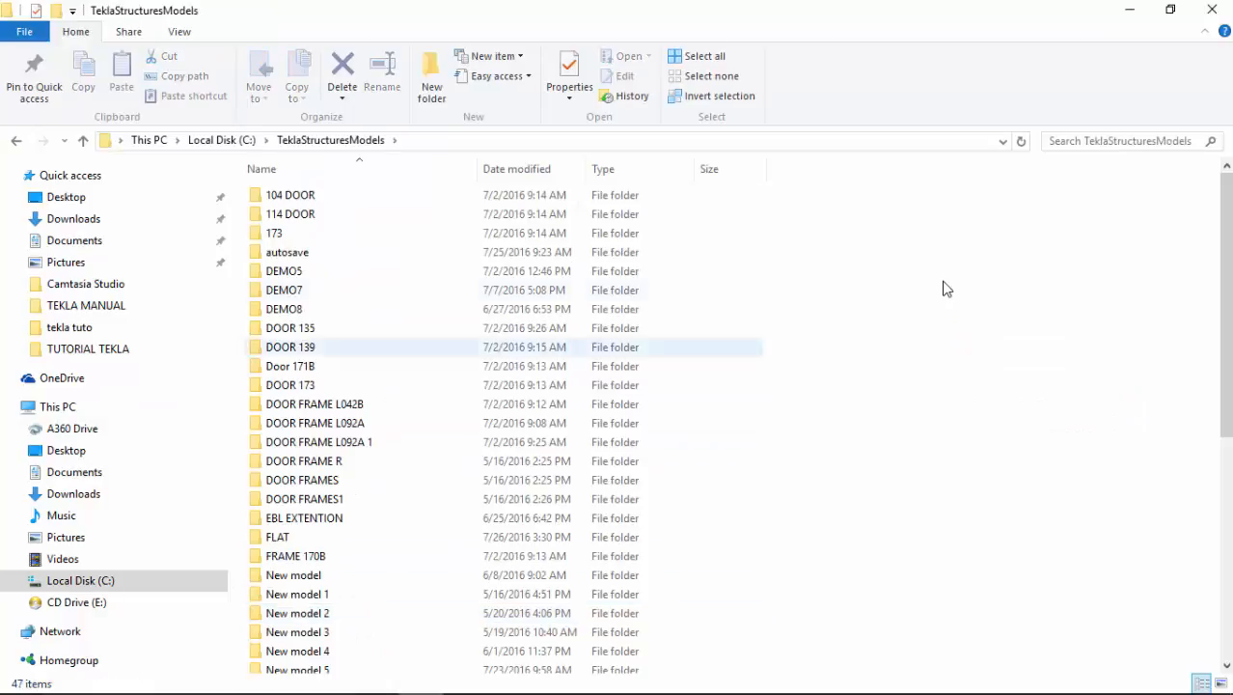
scroll("down", 3)
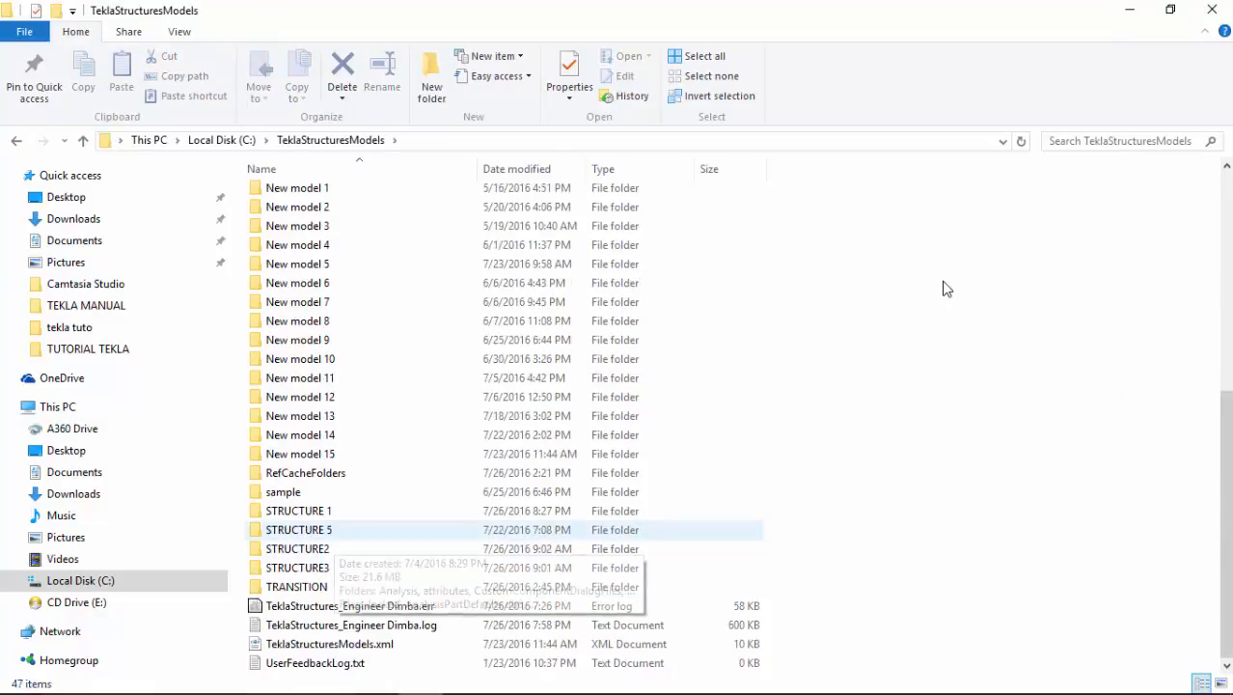
double_click(297, 509)
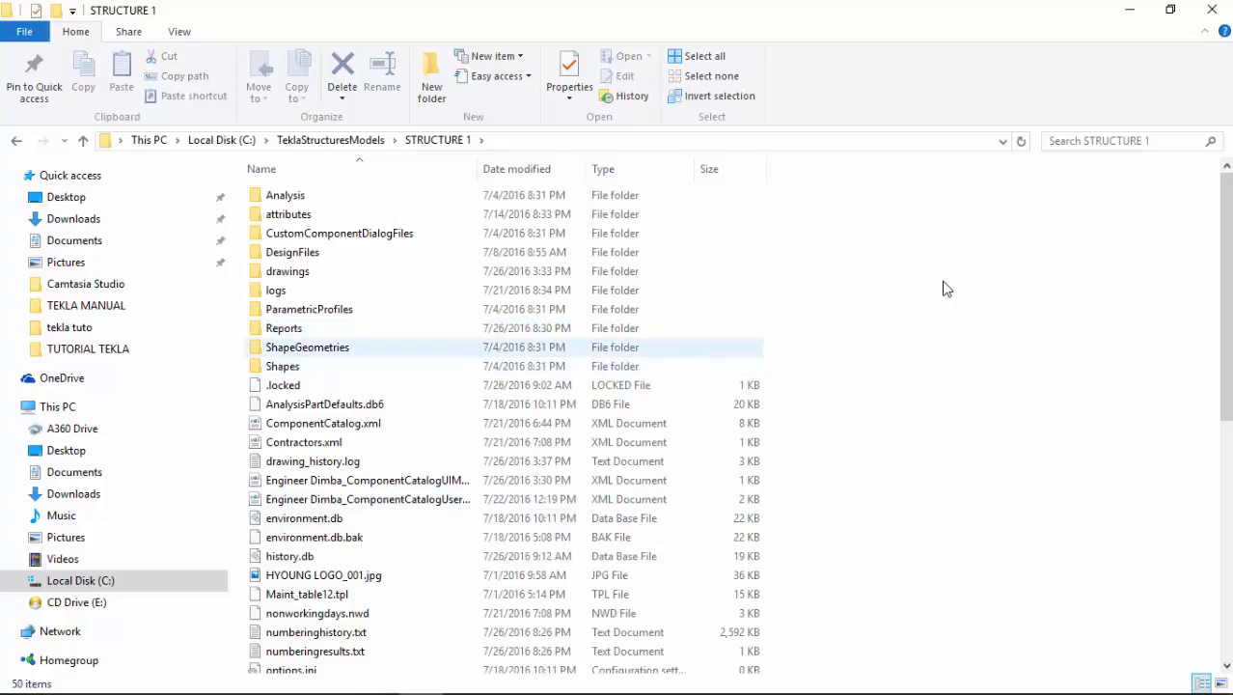
double_click(283, 328)
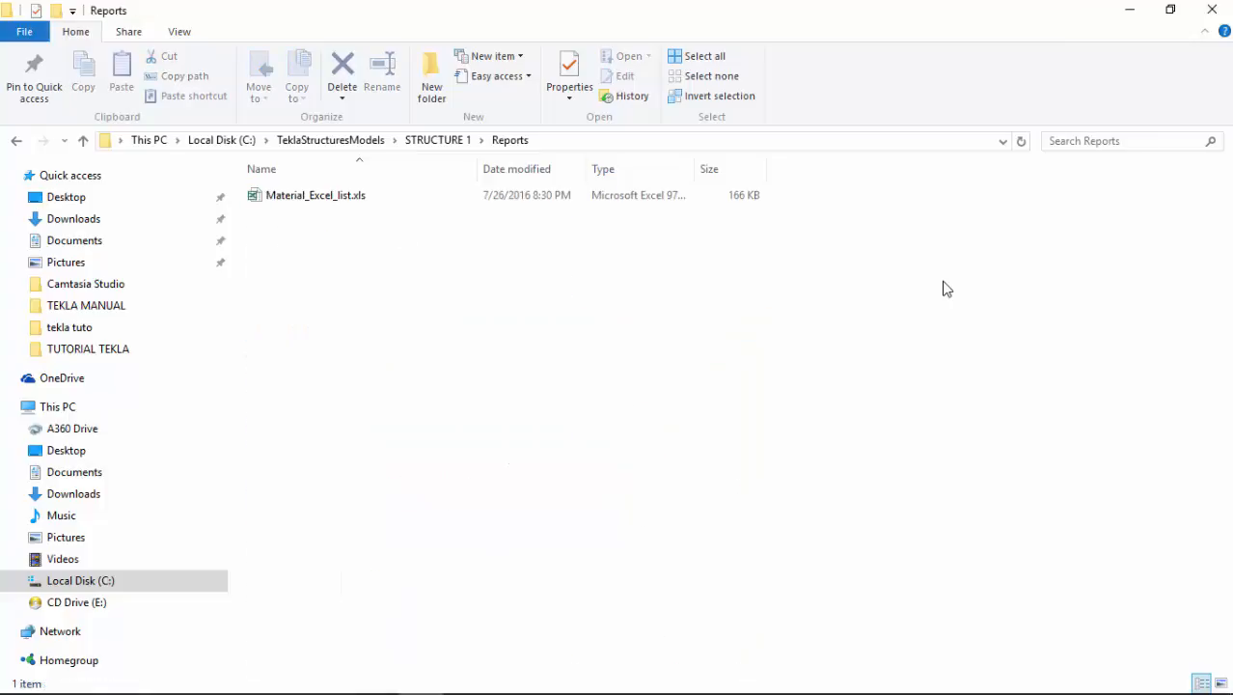
Launch Material_Excel_list.xls from the Reports folder
left_click(315, 195)
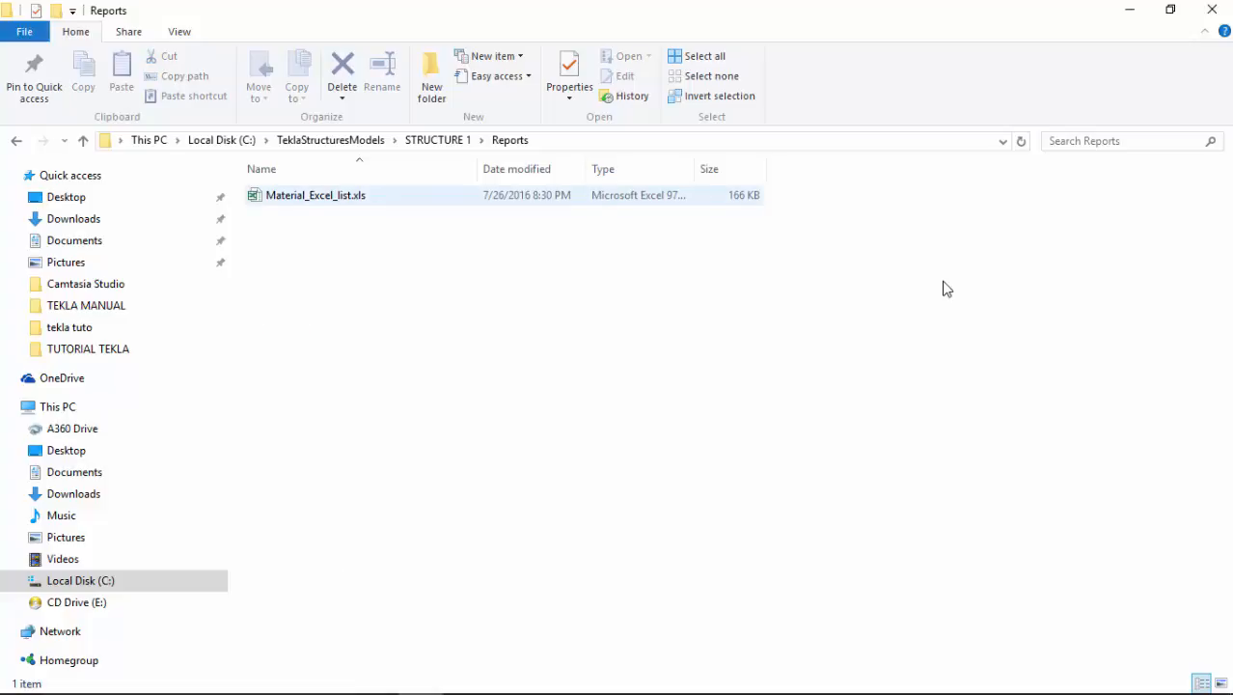
double_click(314, 195)
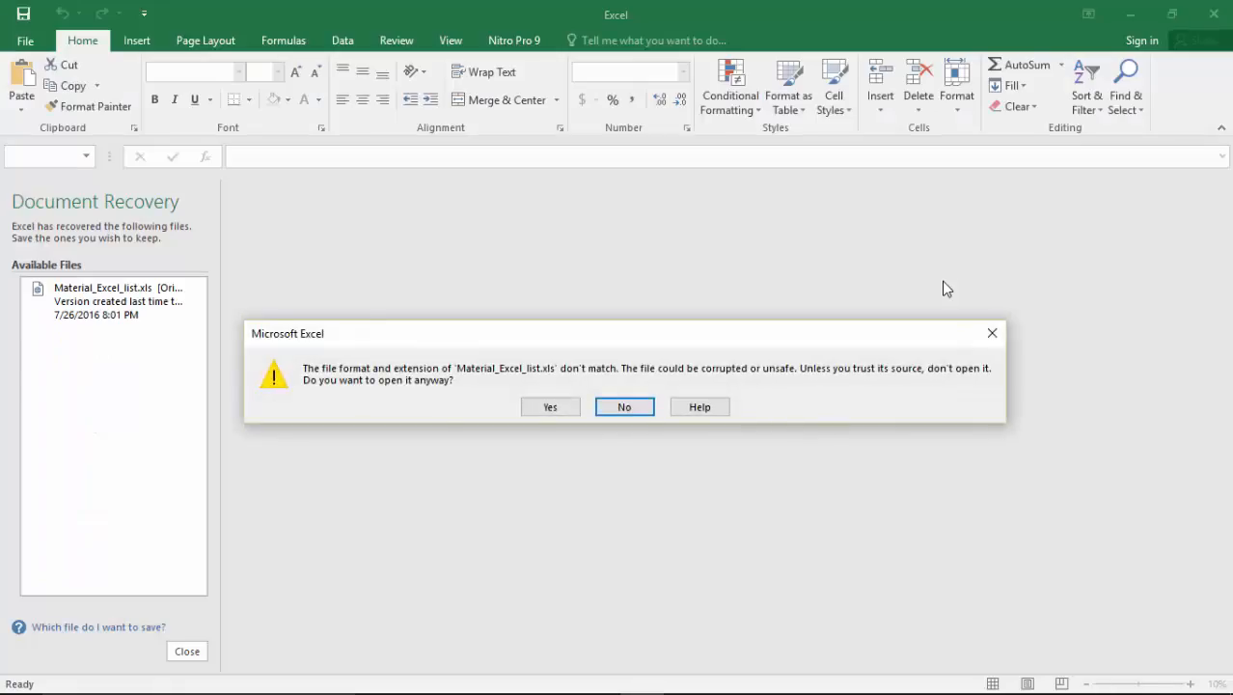
Accept the format warning and review the material list's profiles, weights and totals in Excel
left_click(550, 405)
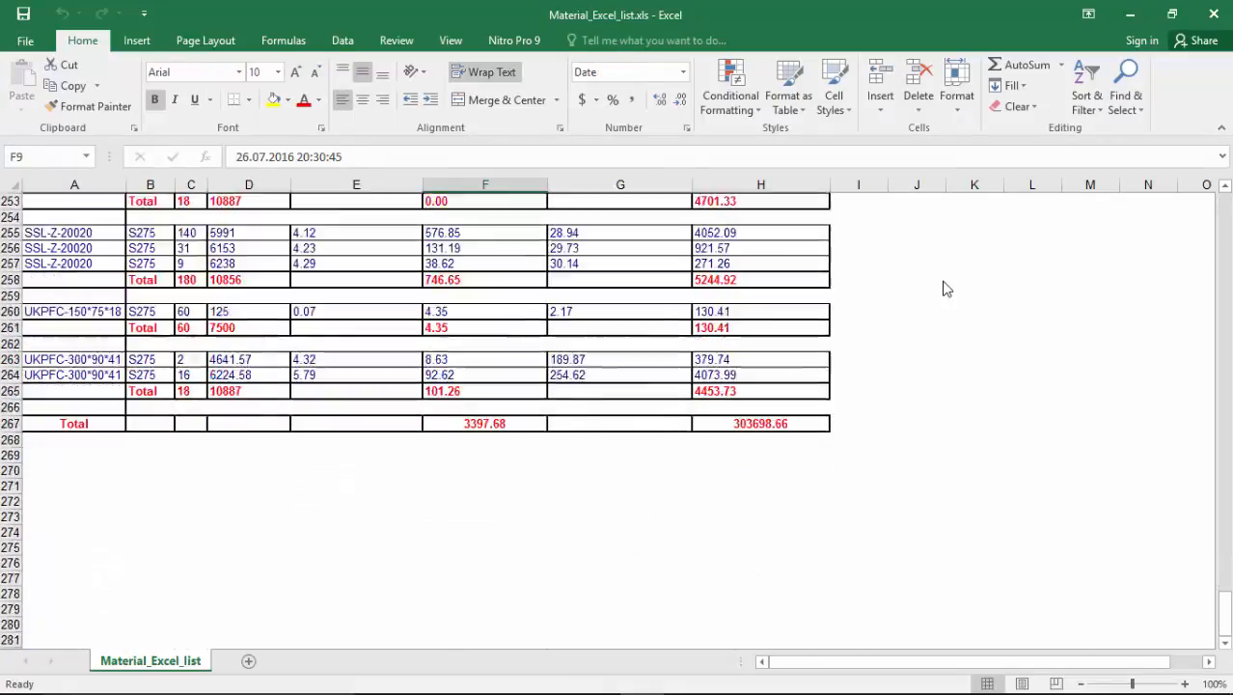
scroll("up", 3)
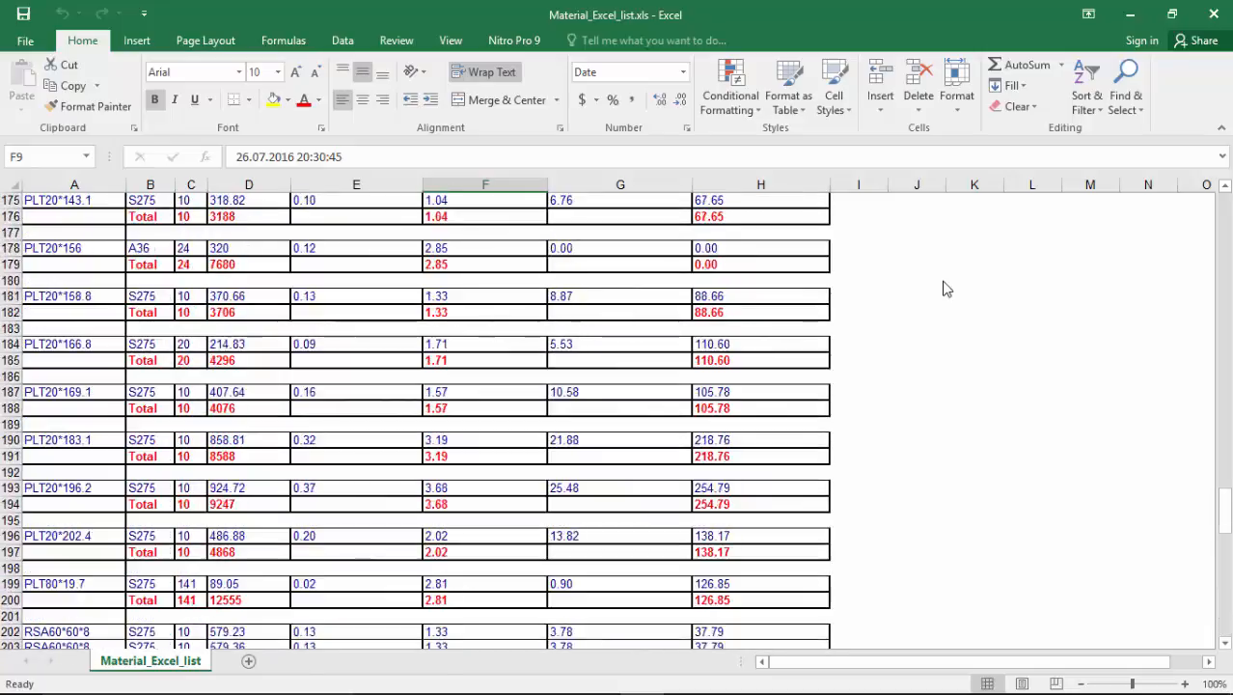
scroll("up", 3)
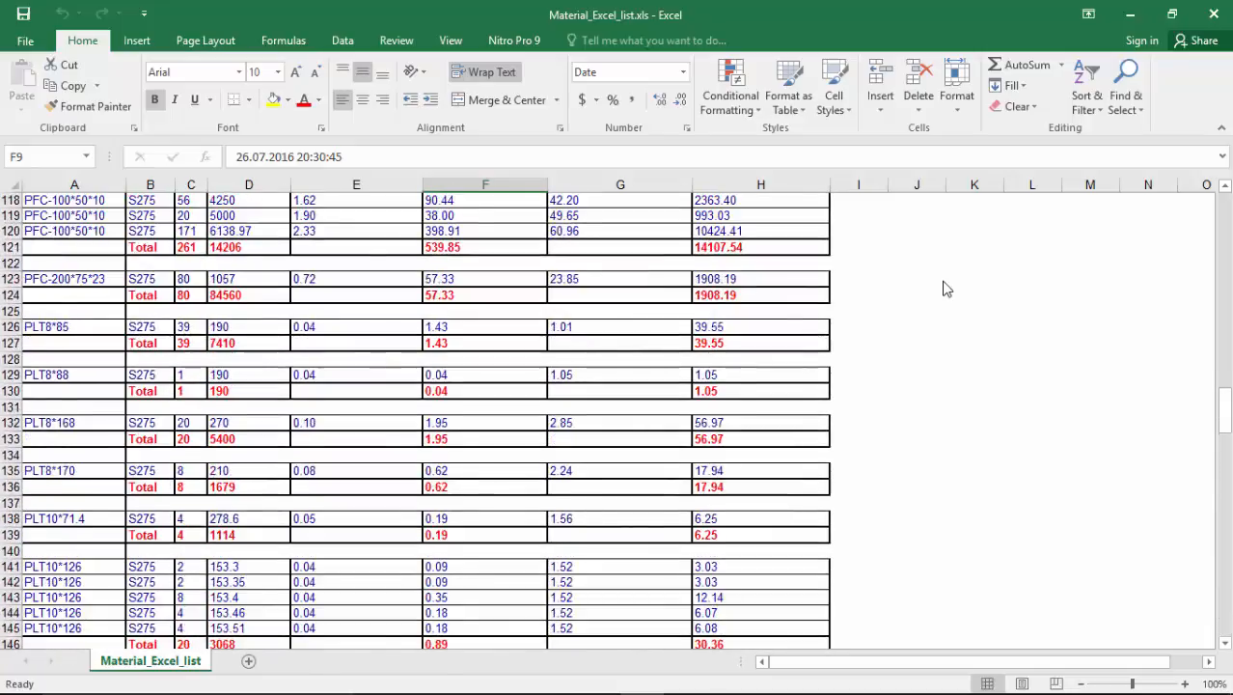